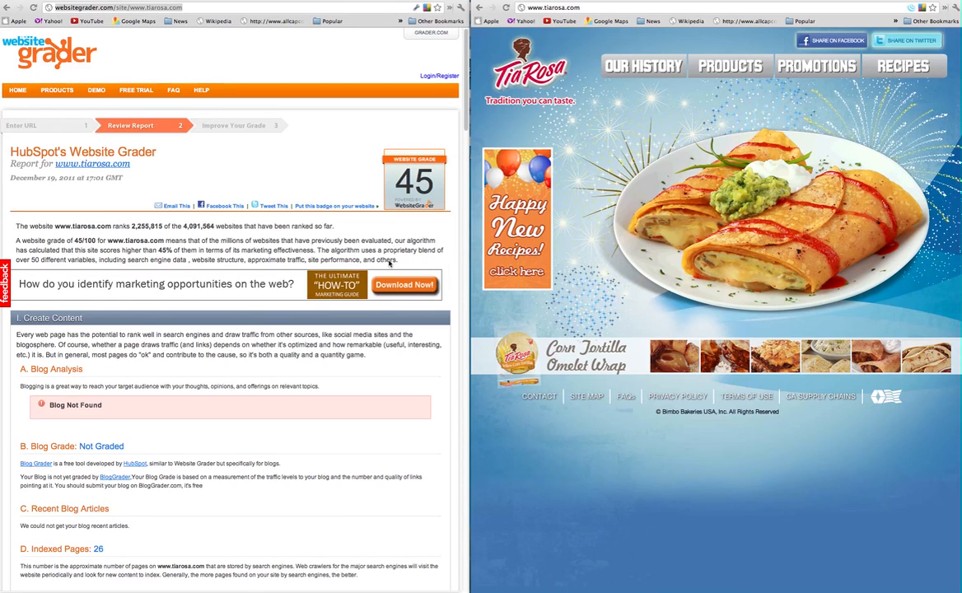
{"action": "mouse_move", "coordinate": [210, 69]}
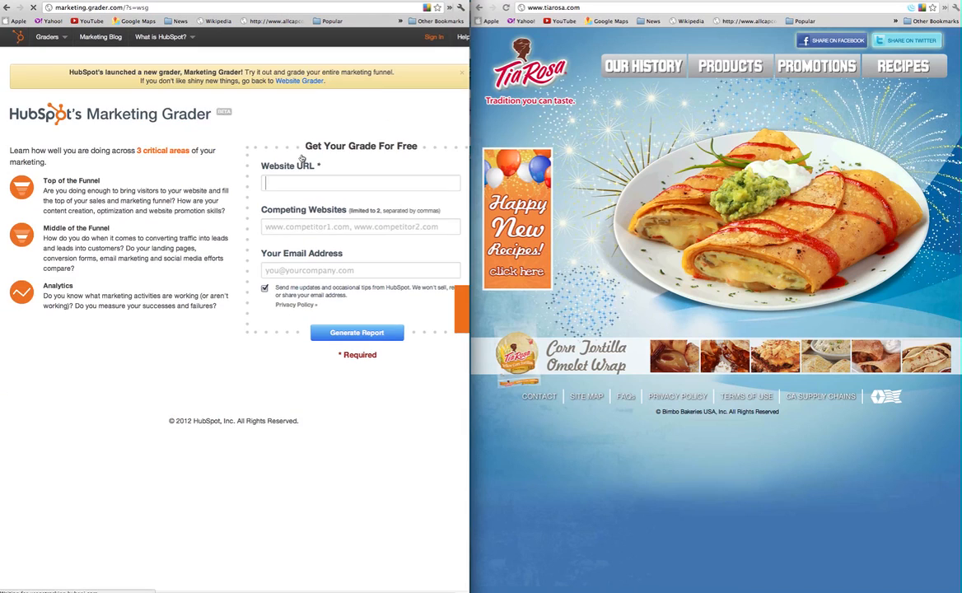
{"action": "type", "text": "www.tiarosa.com"}
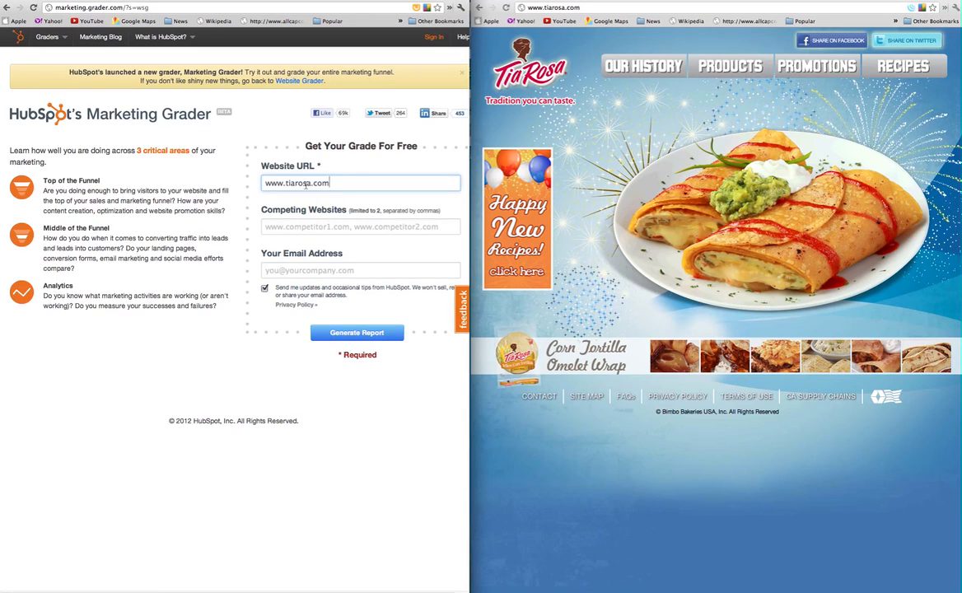
{"action": "left_click", "coordinate": [356, 333]}
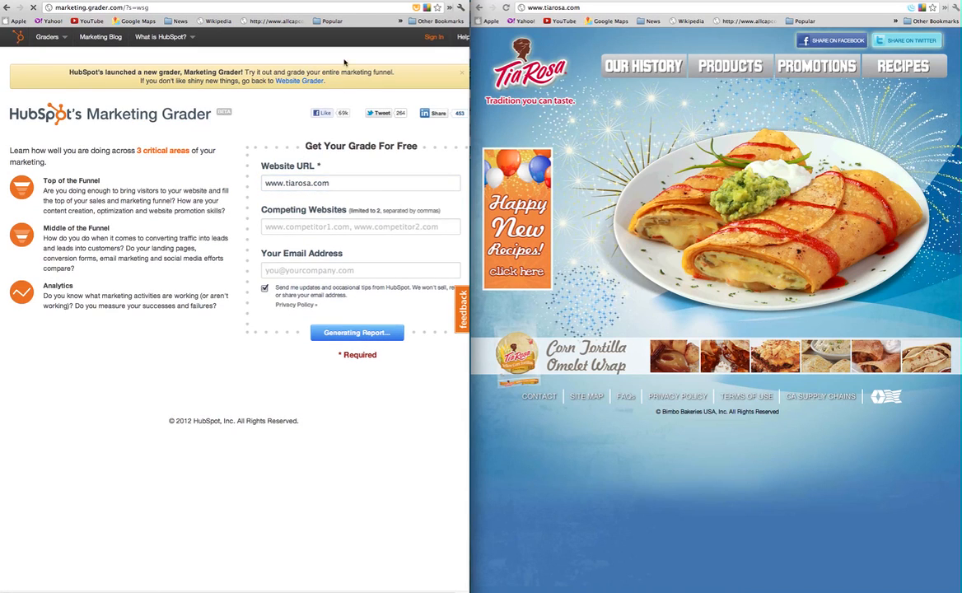
{"action": "left_click", "coordinate": [356, 332]}
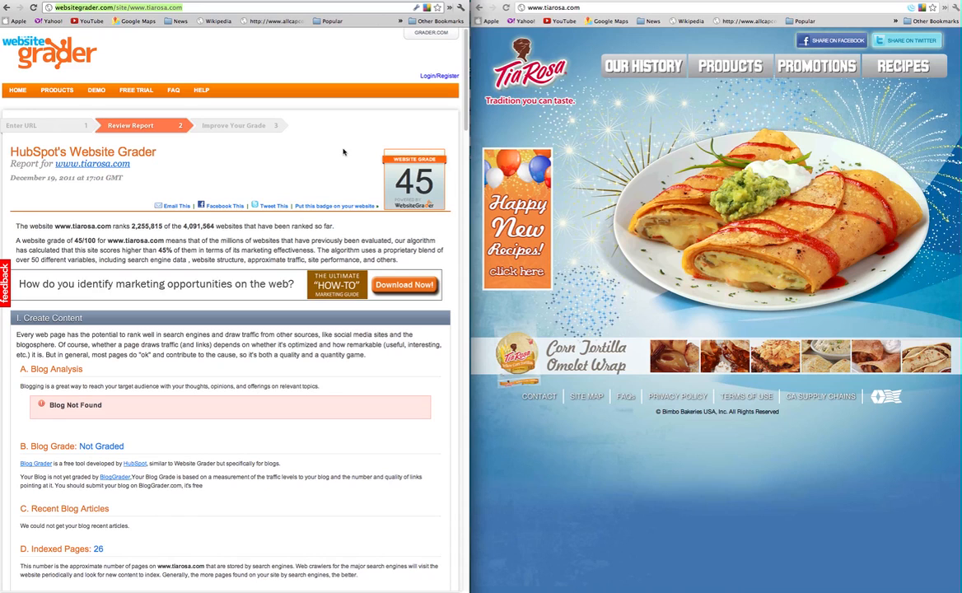
{"action": "mouse_move", "coordinate": [261, 327]}
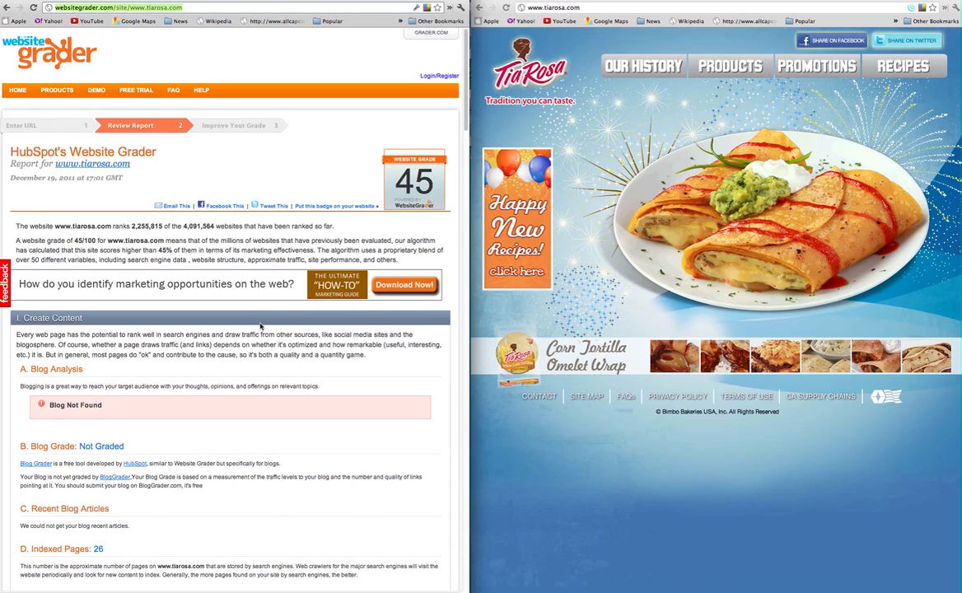
Scroll the report to section E, Readability Level, noting the page lacks enough text to analyze.
{"action": "scroll", "scroll_direction": "down", "scroll_amount": 3}
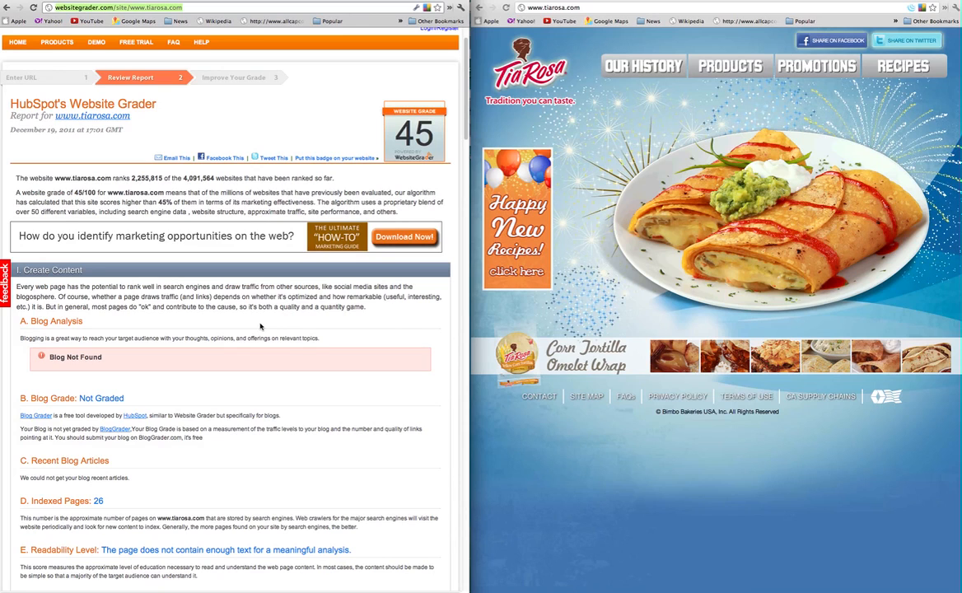
{"action": "mouse_move", "coordinate": [278, 438]}
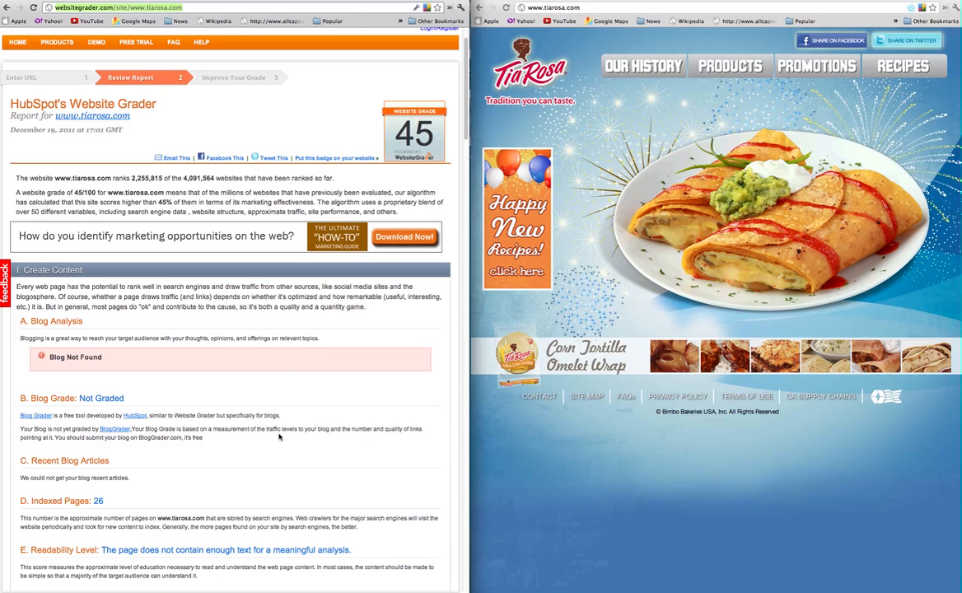
Inspect the food image on the Tia Rosa homepage to reveal its HTML head in DevTools.
{"action": "right_click", "coordinate": [646, 305]}
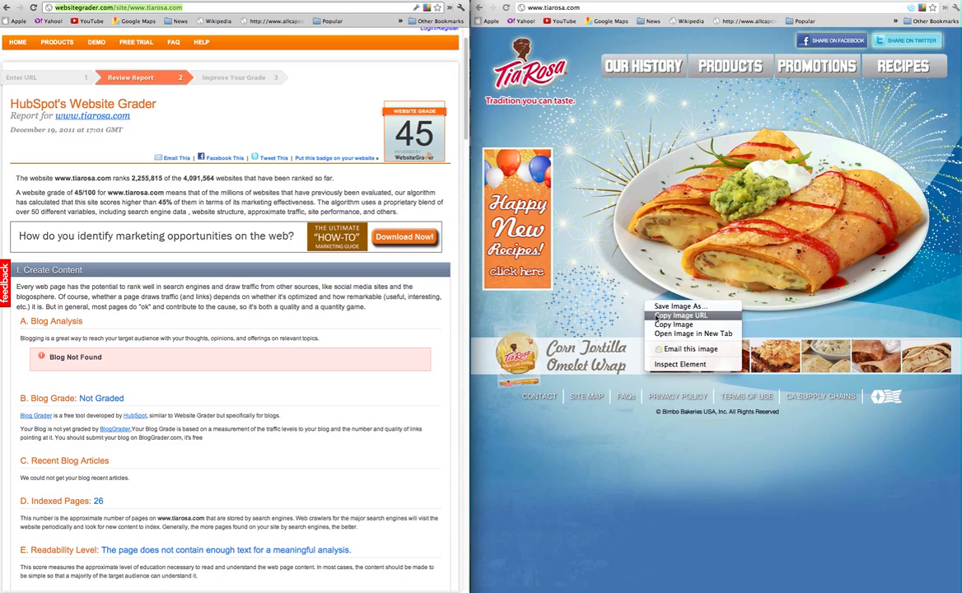
{"action": "left_click", "coordinate": [646, 518]}
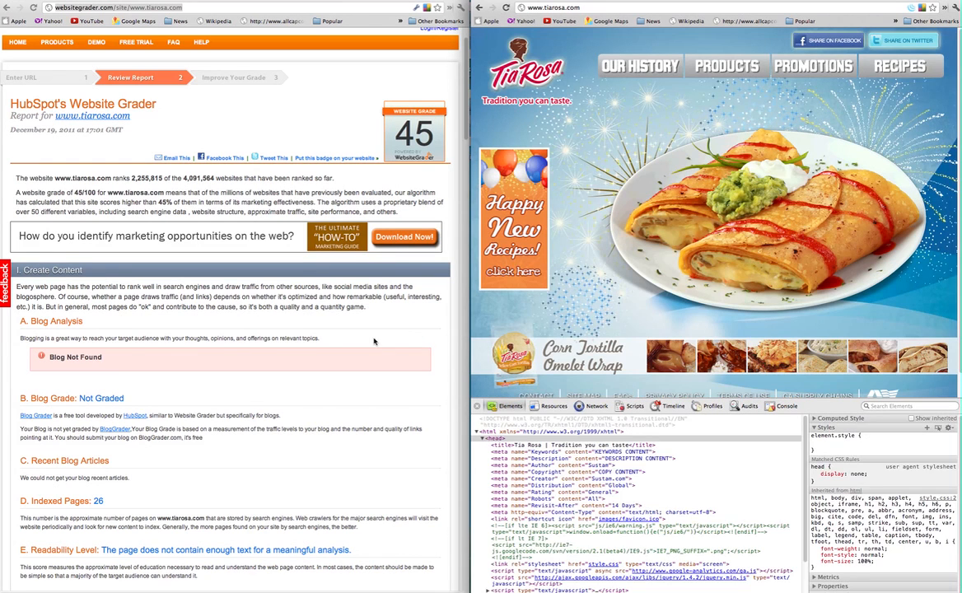
{"action": "mouse_move", "coordinate": [359, 346]}
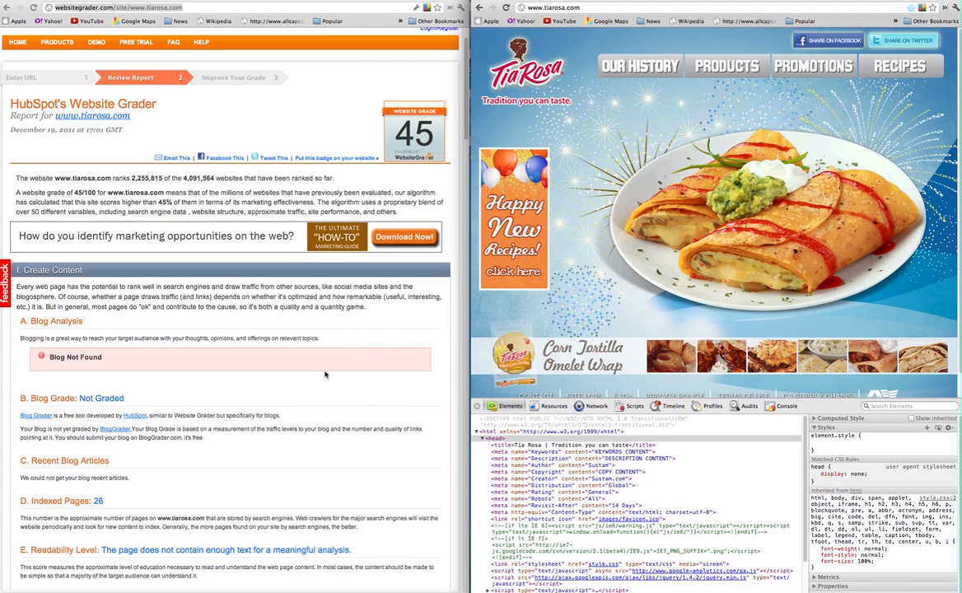
Scroll the report to the Optimize section's page title and placeholder meta description.
{"action": "scroll", "scroll_direction": "down", "scroll_amount": 3}
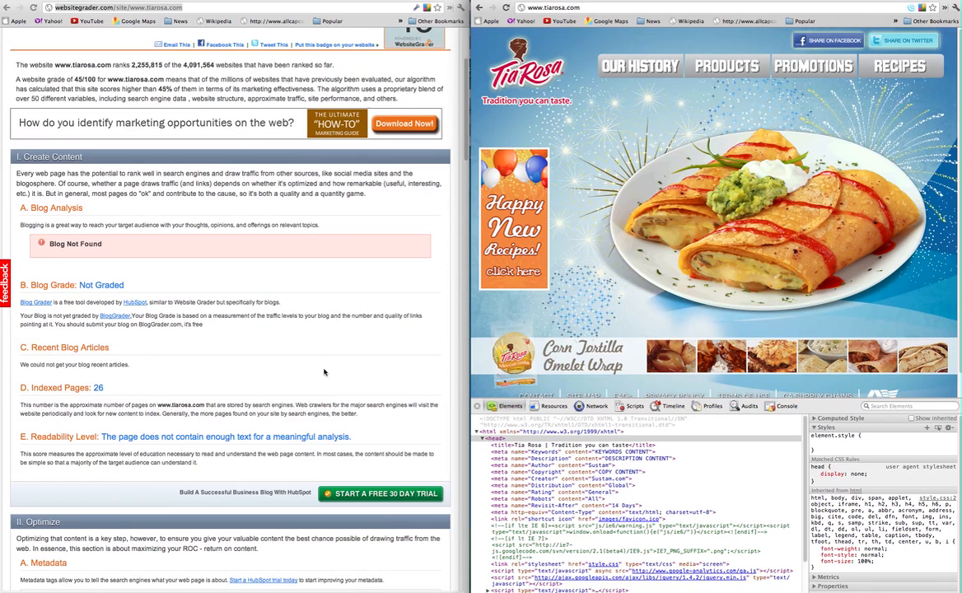
{"action": "scroll", "scroll_direction": "down", "scroll_amount": 3}
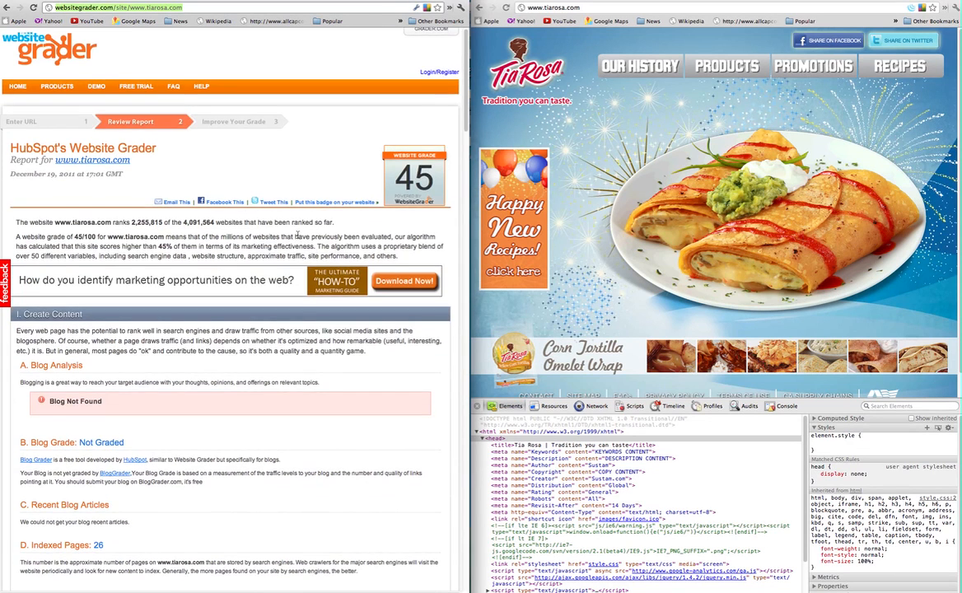
{"action": "scroll", "scroll_direction": "down", "scroll_amount": 3}
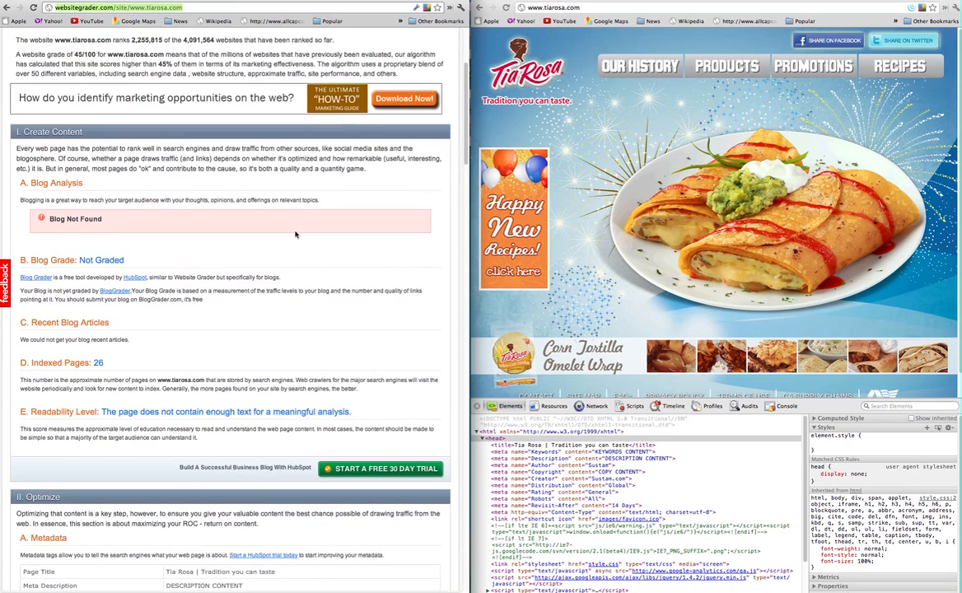
{"action": "scroll", "scroll_direction": "down", "scroll_amount": 3}
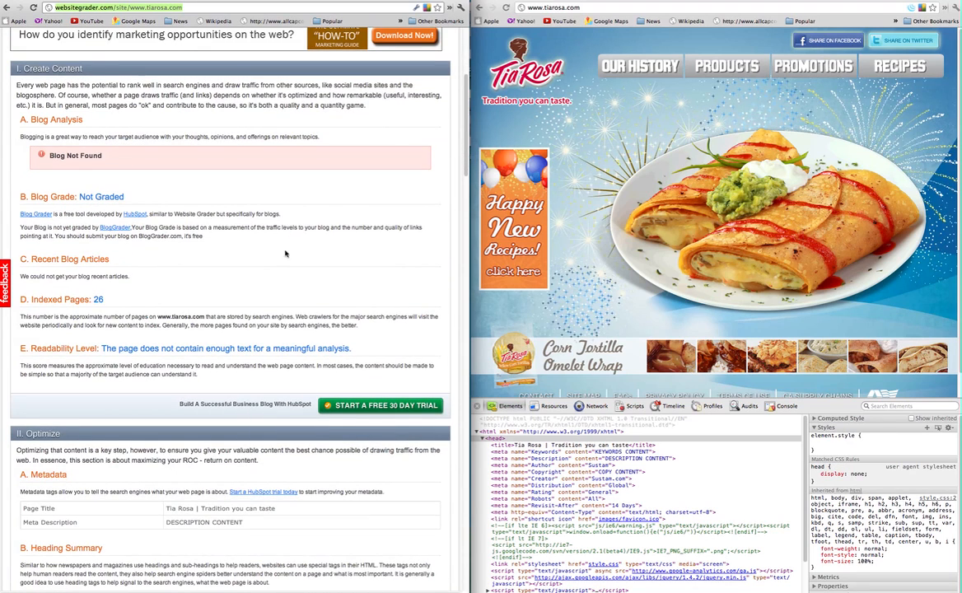
{"action": "mouse_move", "coordinate": [318, 375]}
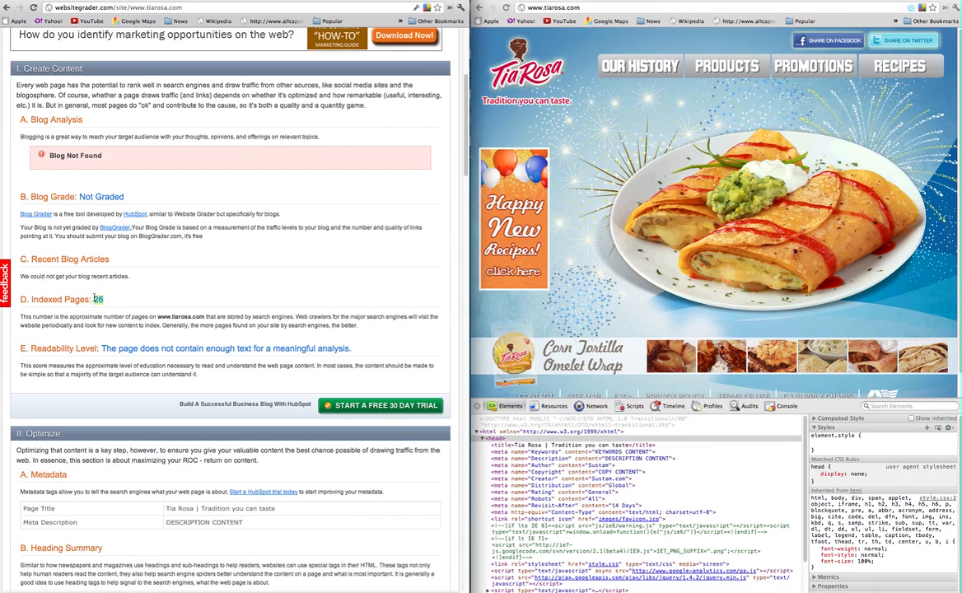
{"action": "mouse_move", "coordinate": [89, 295]}
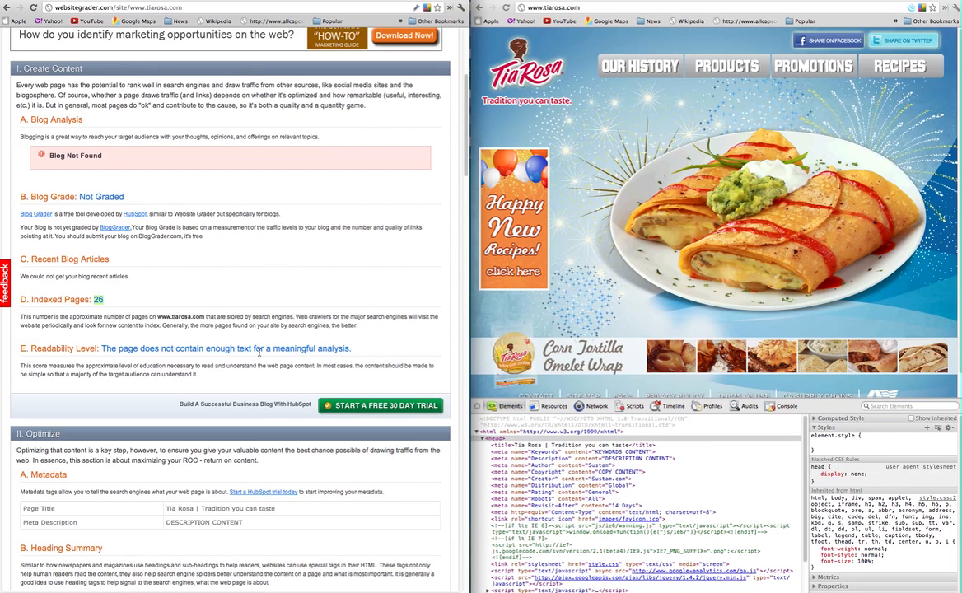
{"action": "mouse_move", "coordinate": [307, 353]}
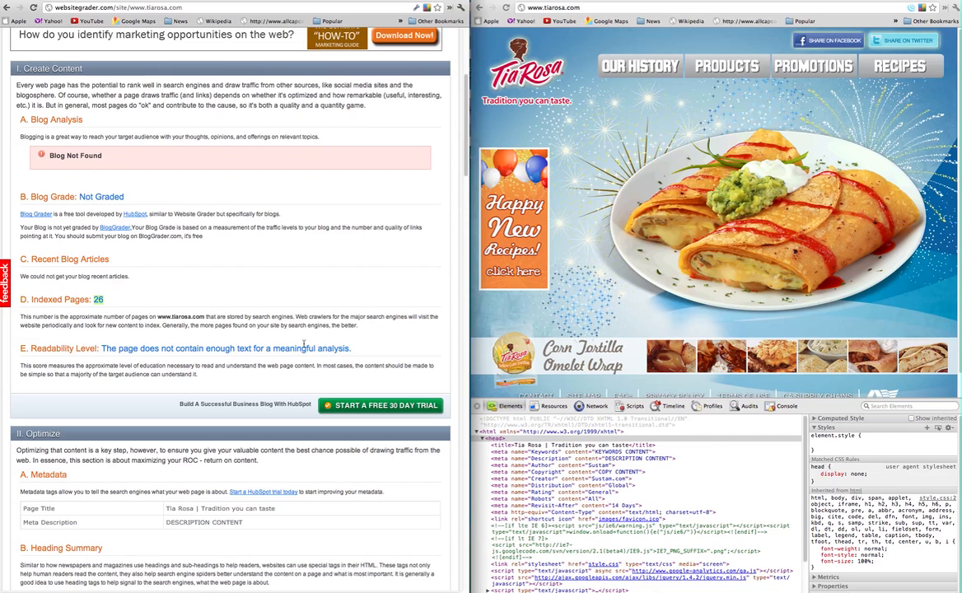
{"action": "mouse_move", "coordinate": [288, 341]}
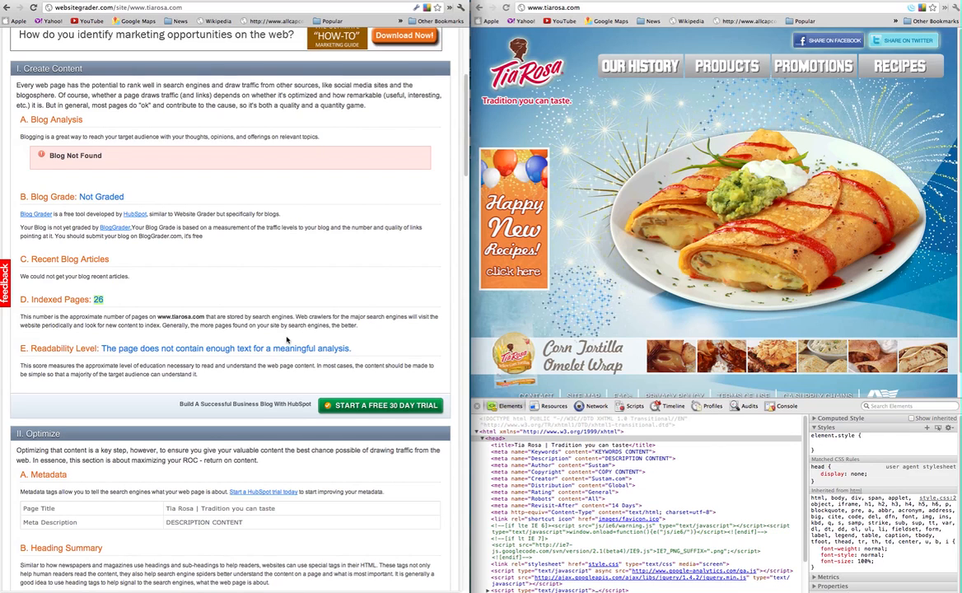
{"action": "mouse_move", "coordinate": [211, 376]}
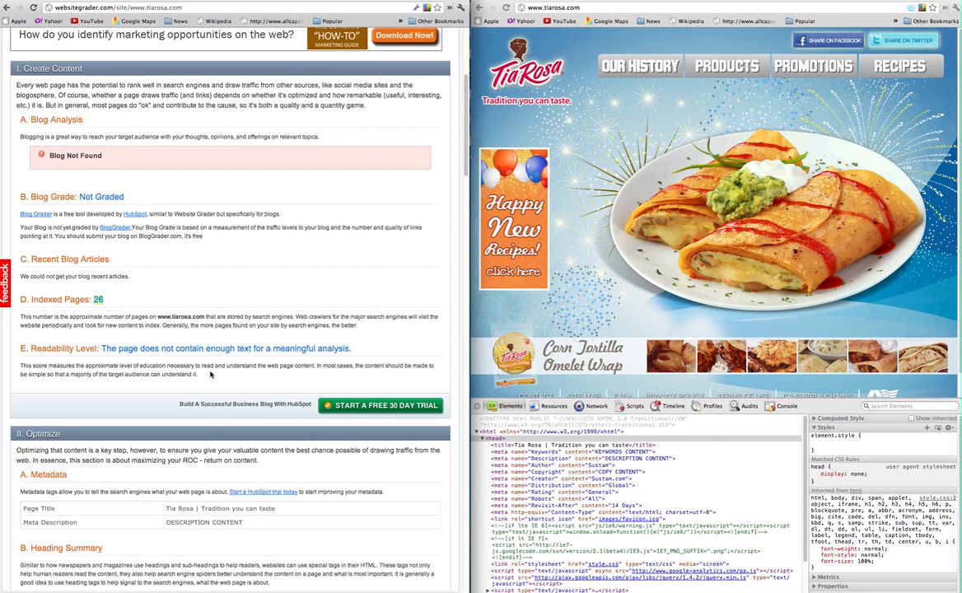
{"action": "mouse_move", "coordinate": [218, 365]}
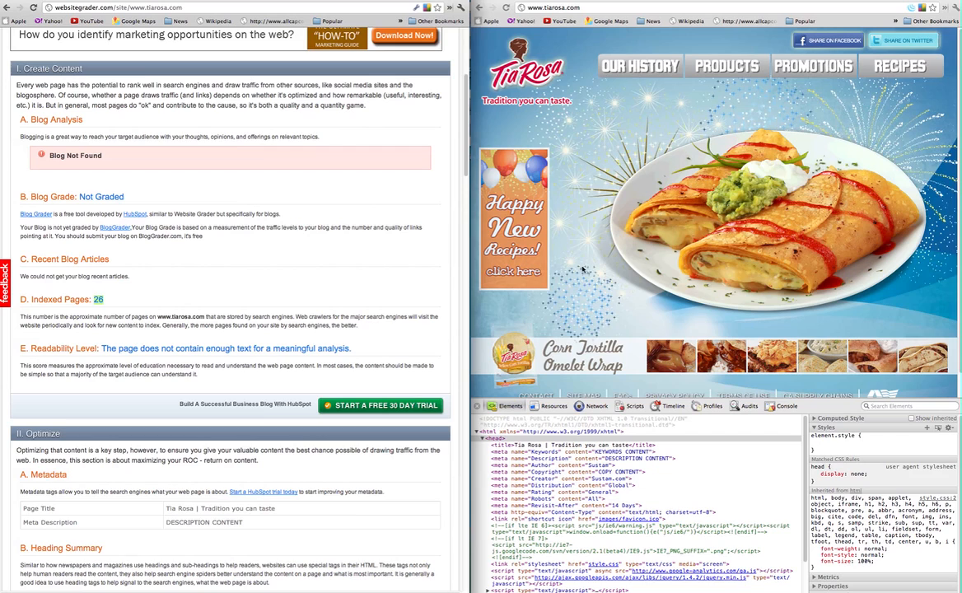
Scroll the report further while the DevTools panel under the Tia Rosa site is closed.
{"action": "scroll", "scroll_direction": "down", "scroll_amount": 3}
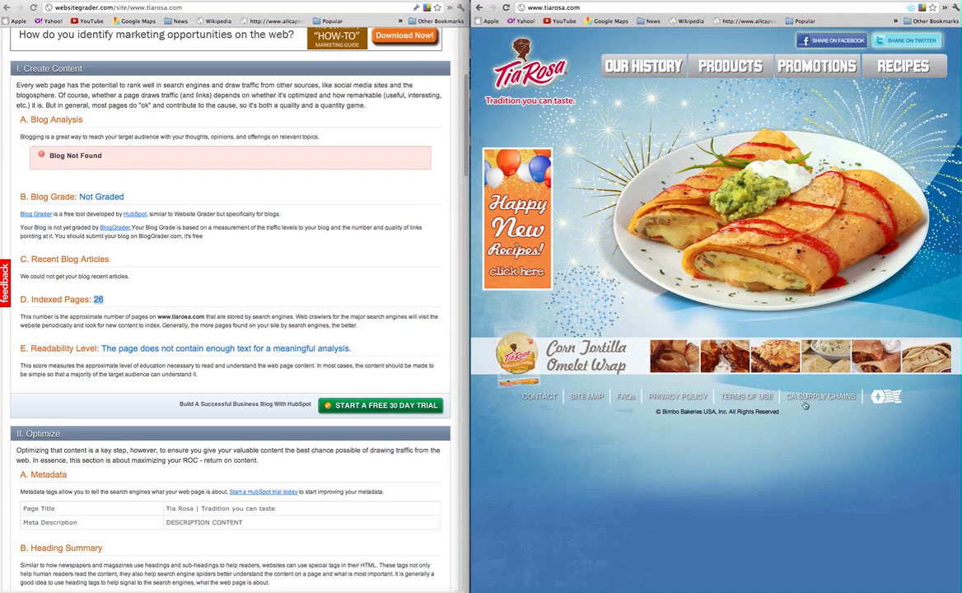
{"action": "mouse_move", "coordinate": [781, 425]}
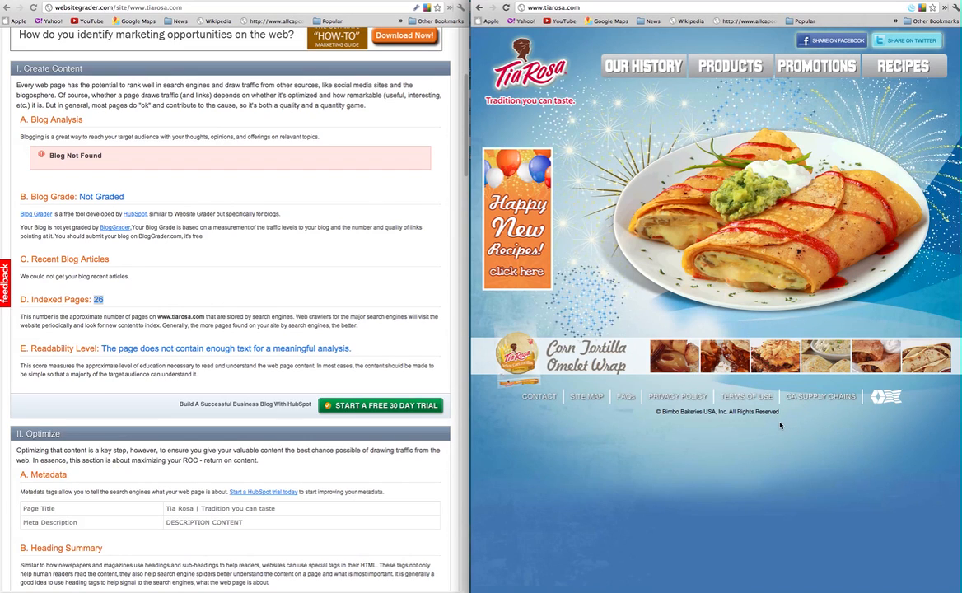
{"action": "mouse_move", "coordinate": [575, 425]}
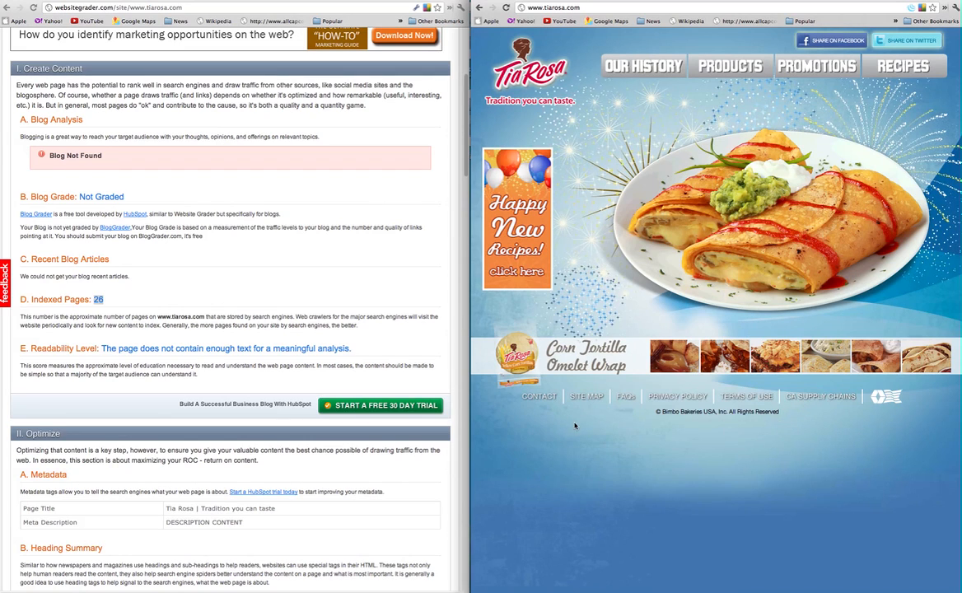
{"action": "mouse_move", "coordinate": [924, 504]}
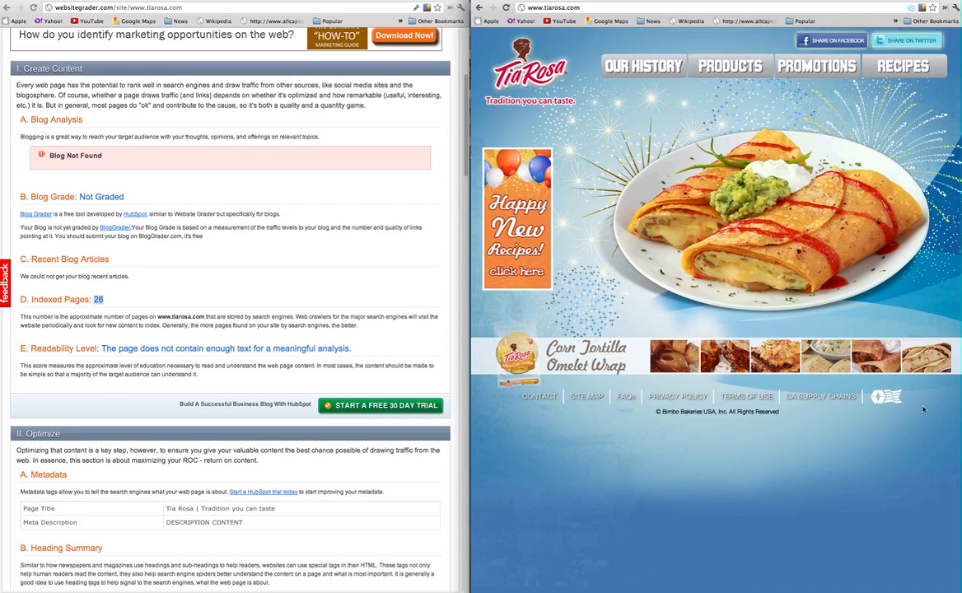
{"action": "mouse_move", "coordinate": [783, 425]}
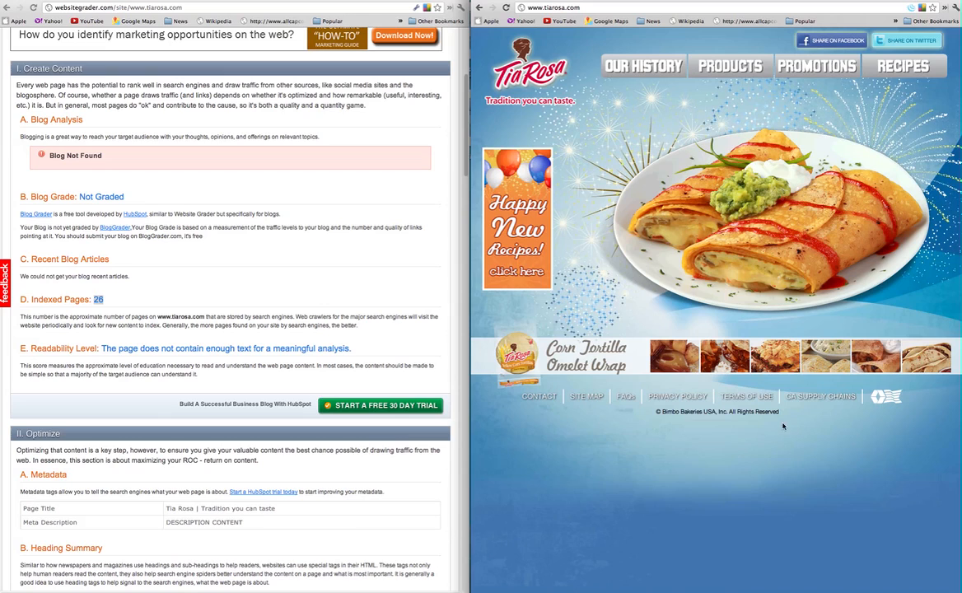
{"action": "mouse_move", "coordinate": [906, 474]}
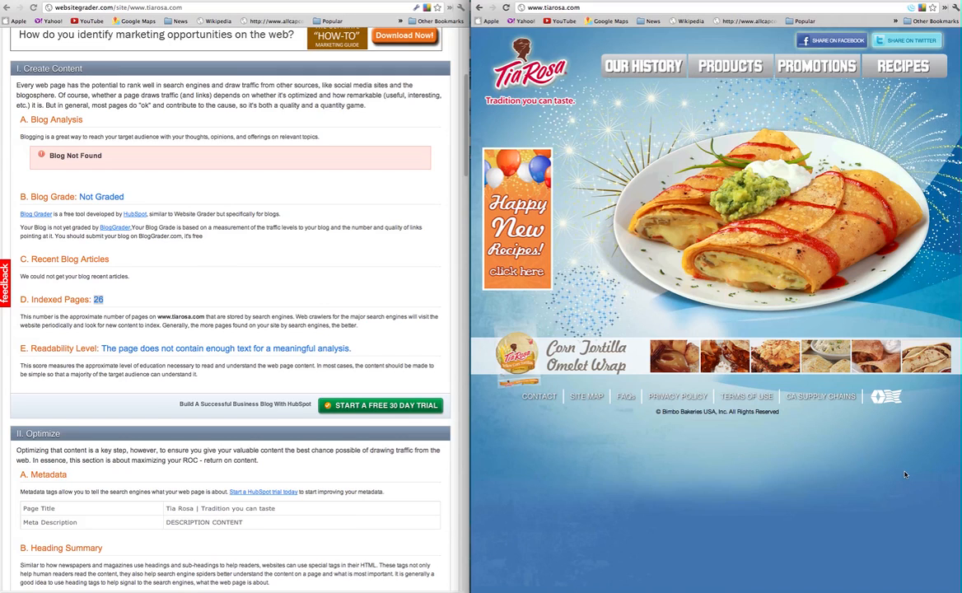
{"action": "mouse_move", "coordinate": [649, 359]}
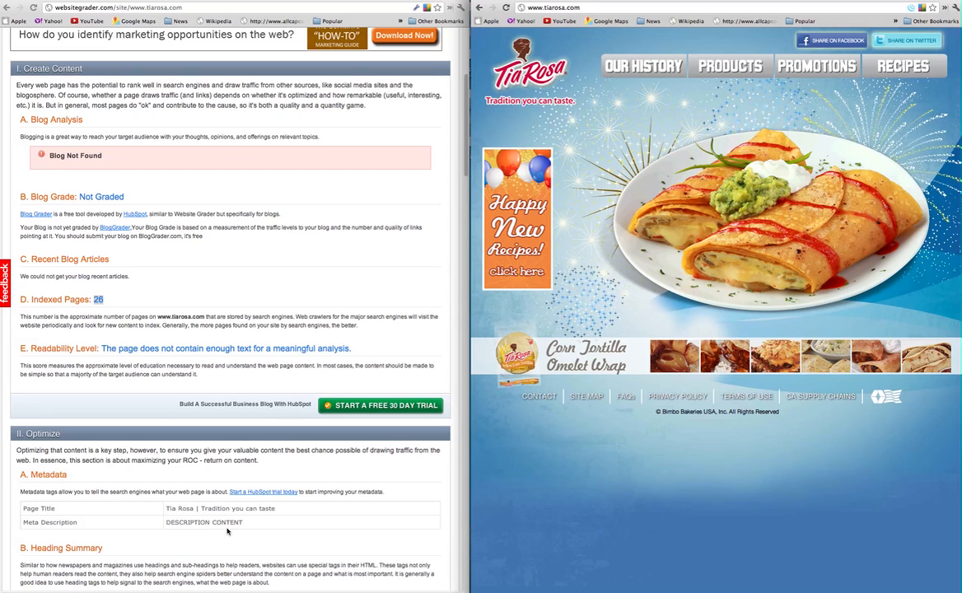
{"action": "mouse_move", "coordinate": [257, 558]}
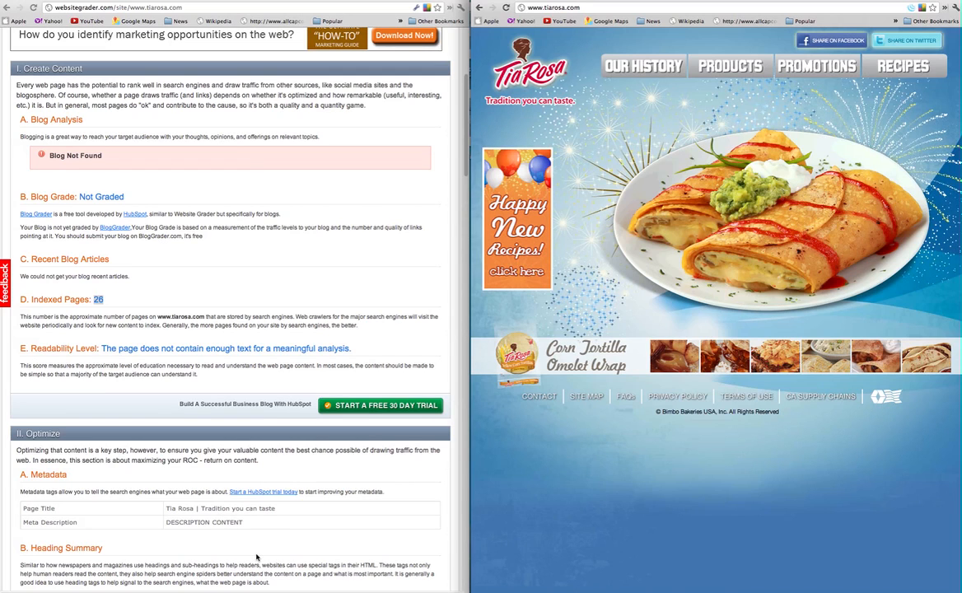
Scroll to the Heading Summary (one heading) and Image Summary (16 images) findings.
{"action": "scroll", "scroll_direction": "down", "scroll_amount": 3}
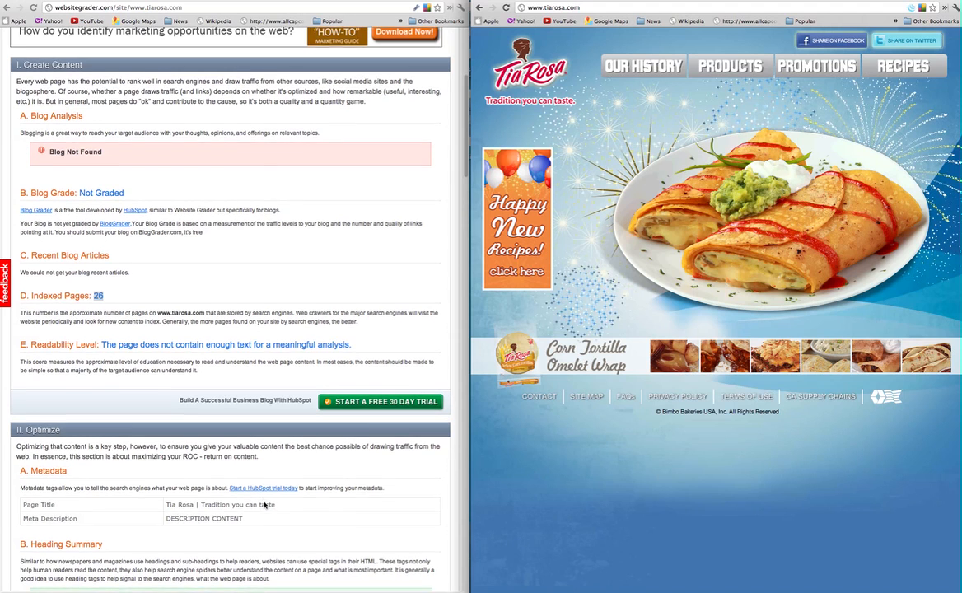
{"action": "scroll", "scroll_direction": "down", "scroll_amount": 3}
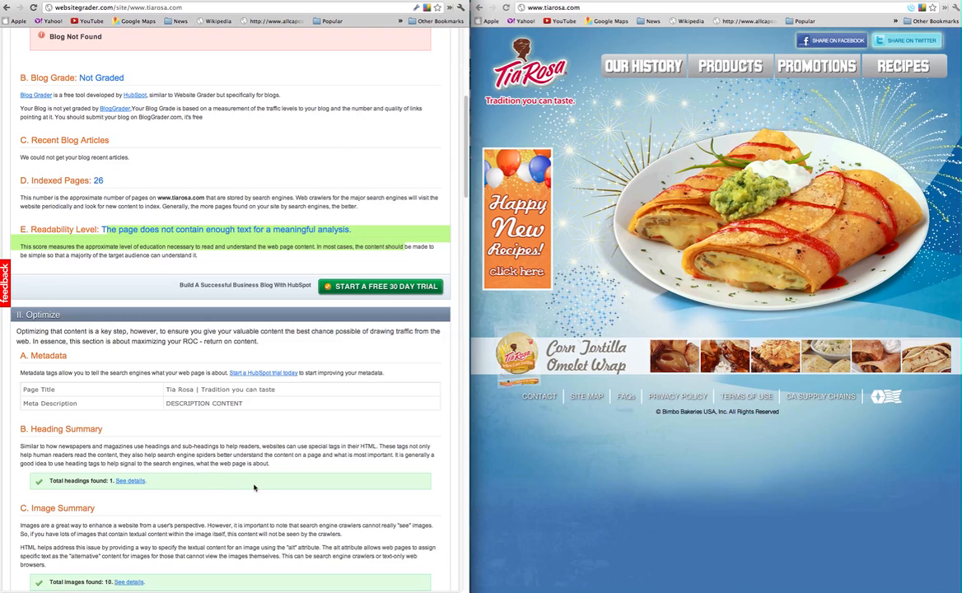
Highlight the placeholder DESCRIPTION CONTENT and inspect the Tia Rosa head meta tags in DevTools.
{"action": "scroll", "scroll_direction": "down", "scroll_amount": 3}
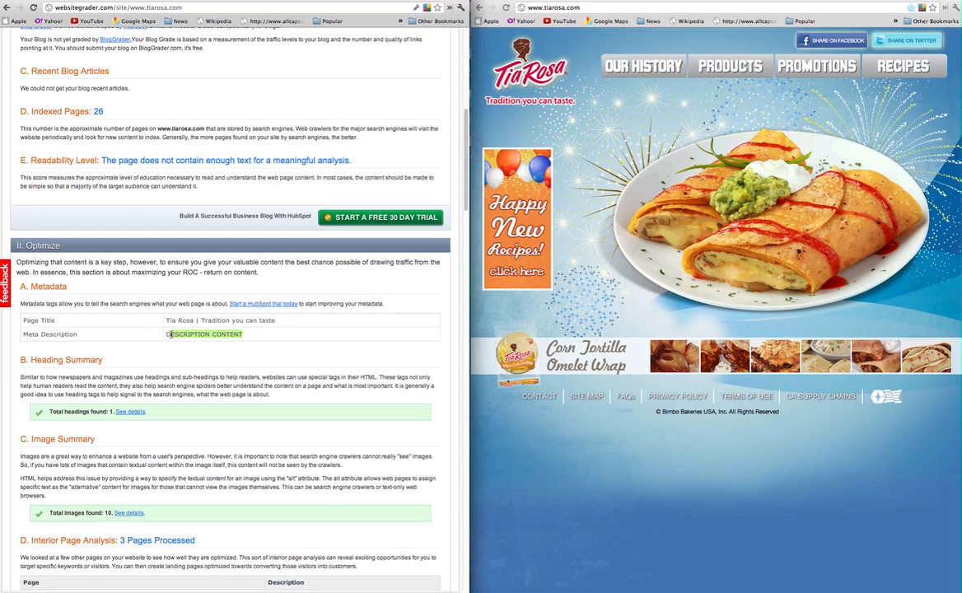
{"action": "double_click", "coordinate": [204, 332]}
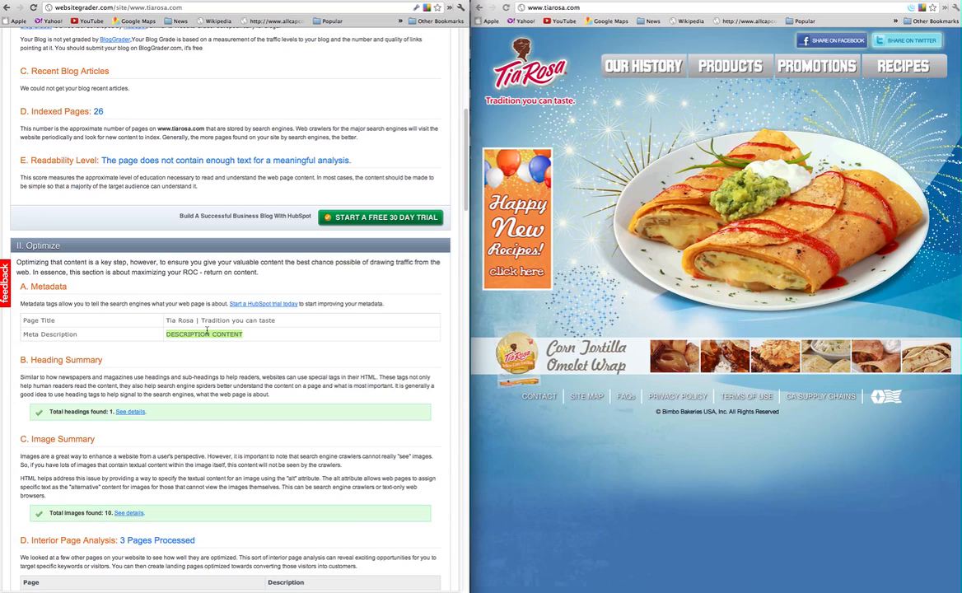
{"action": "mouse_move", "coordinate": [274, 92]}
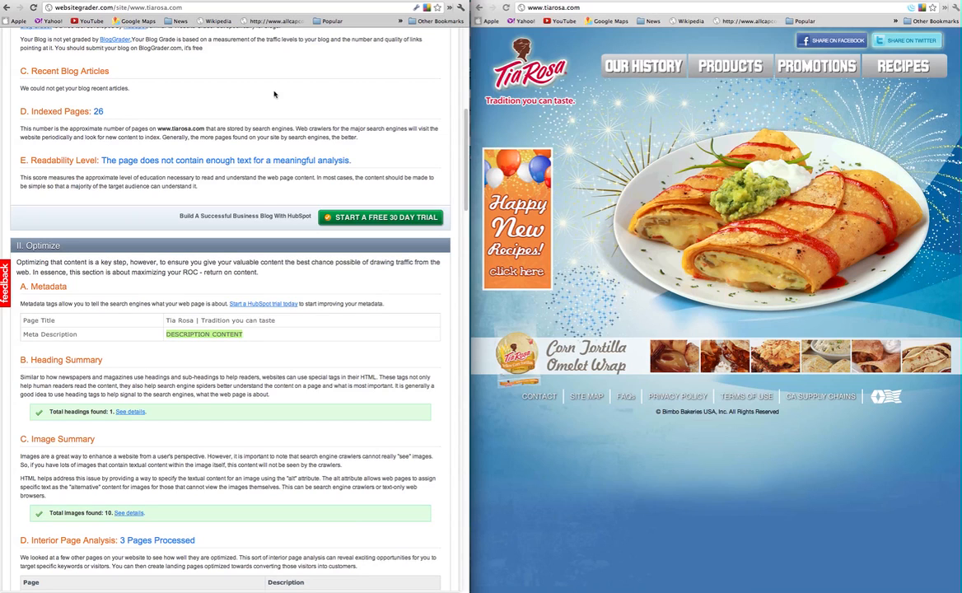
{"action": "mouse_move", "coordinate": [275, 374]}
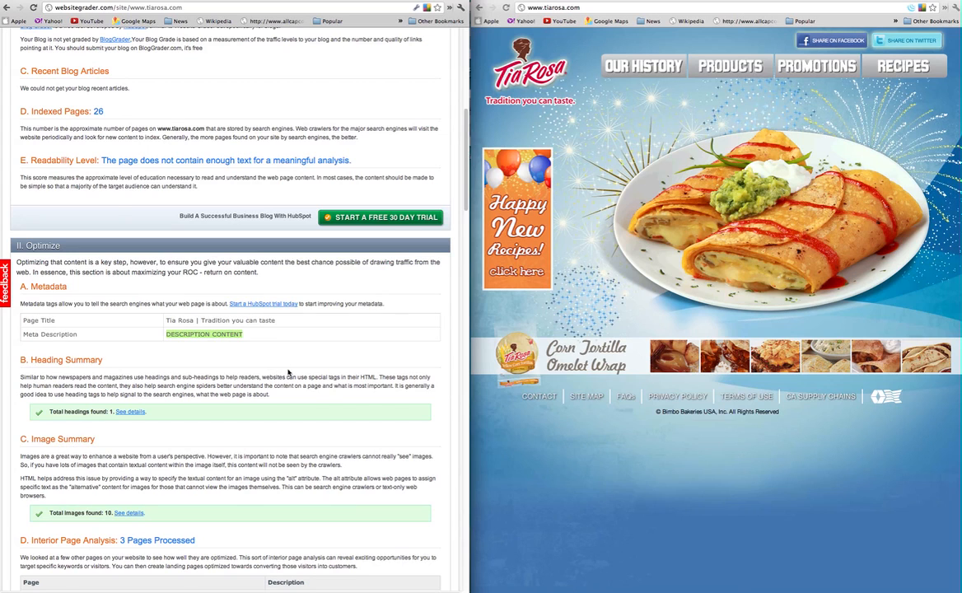
{"action": "scroll", "scroll_direction": "down", "scroll_amount": 3}
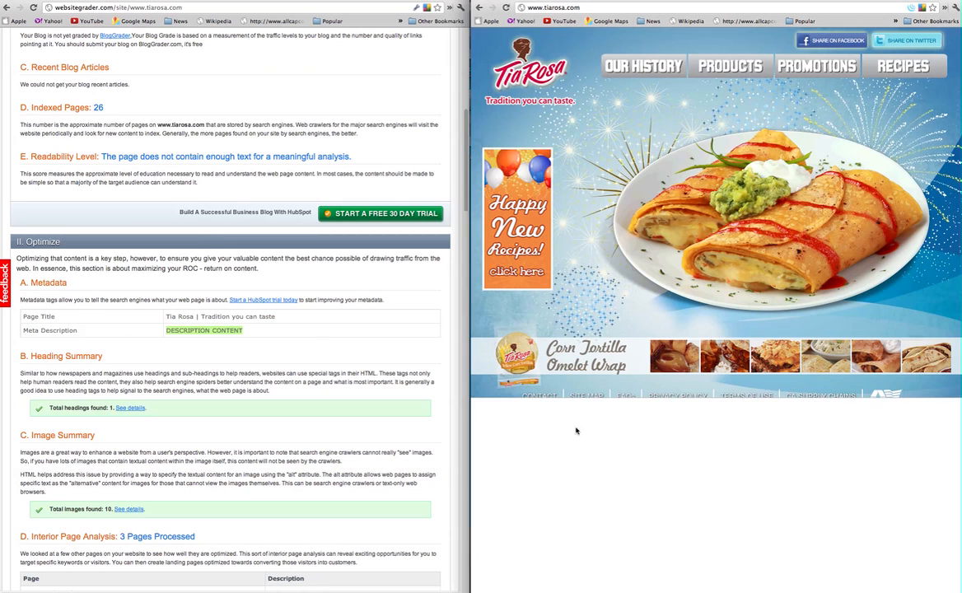
{"action": "key", "text": "F12"}
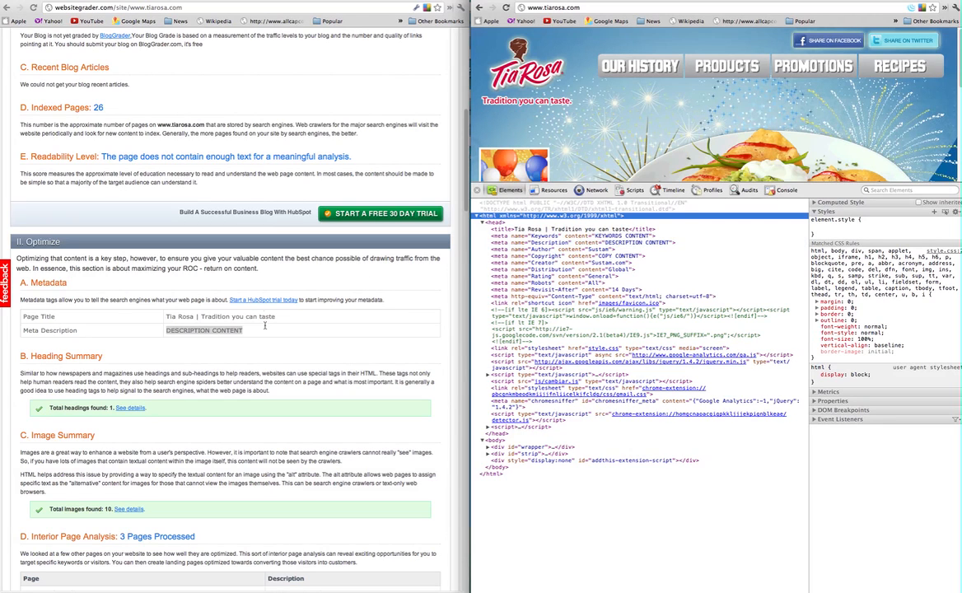
{"action": "double_click", "coordinate": [204, 330]}
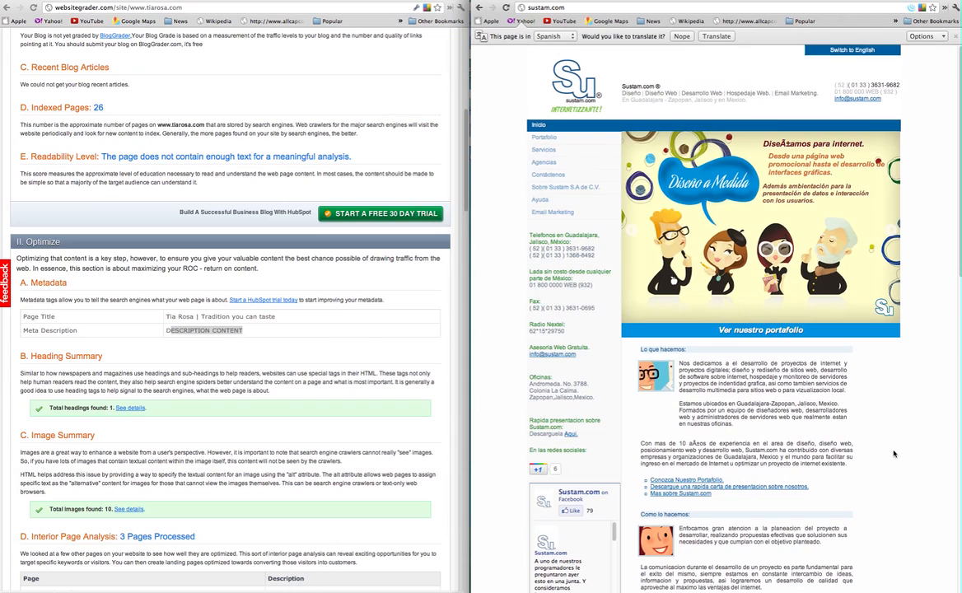
{"action": "mouse_move", "coordinate": [893, 453]}
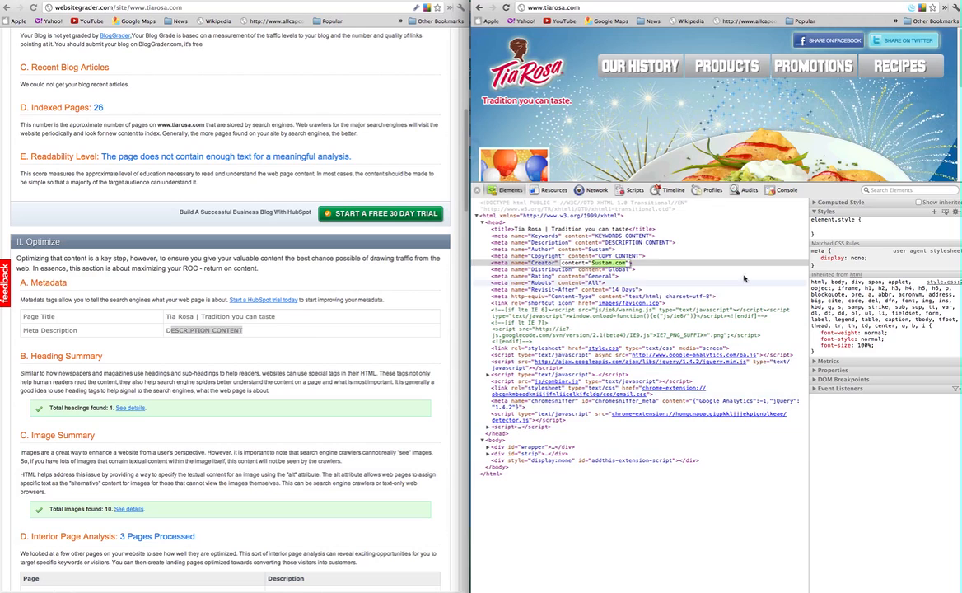
Select the meta description tag, then highlight the single H1 in the Heading Summary details.
{"action": "left_click", "coordinate": [560, 262]}
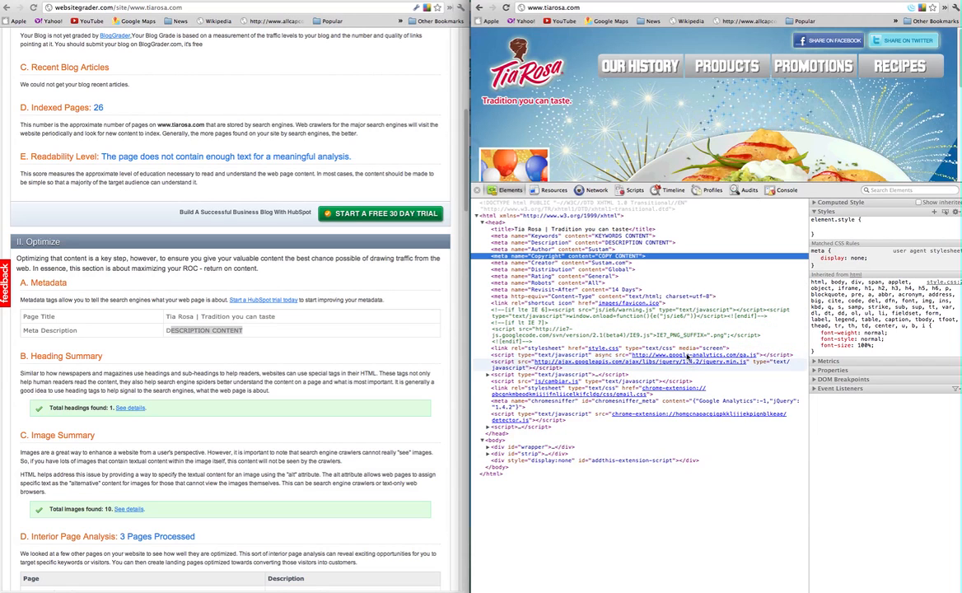
{"action": "scroll", "scroll_direction": "down", "scroll_amount": 3}
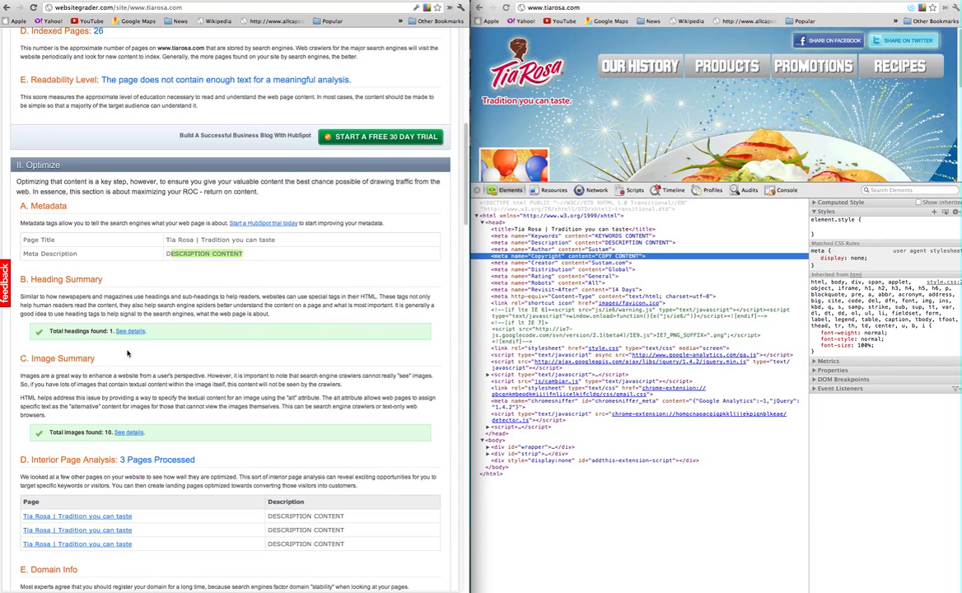
{"action": "scroll", "scroll_direction": "down", "scroll_amount": 3}
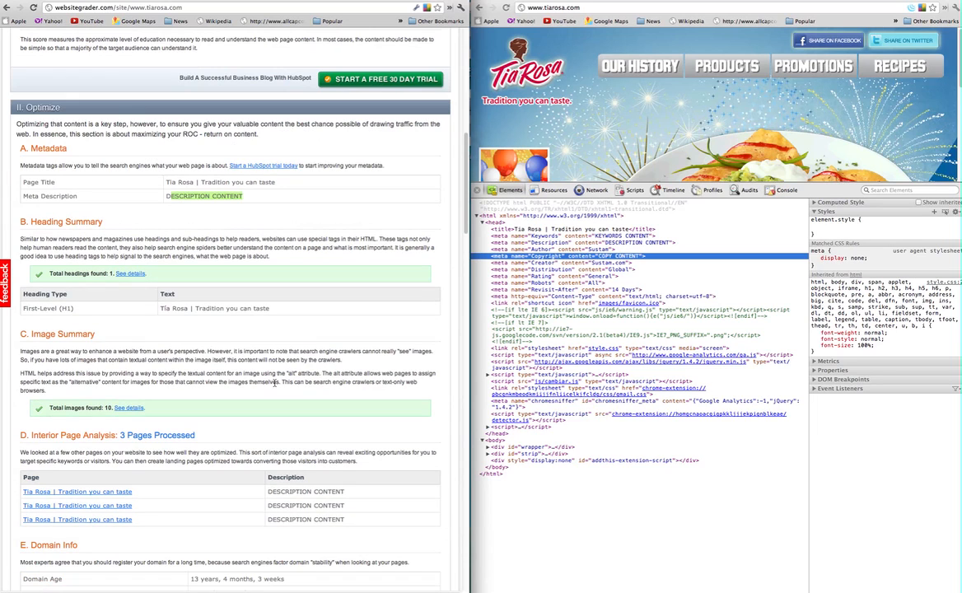
{"action": "mouse_move", "coordinate": [219, 336]}
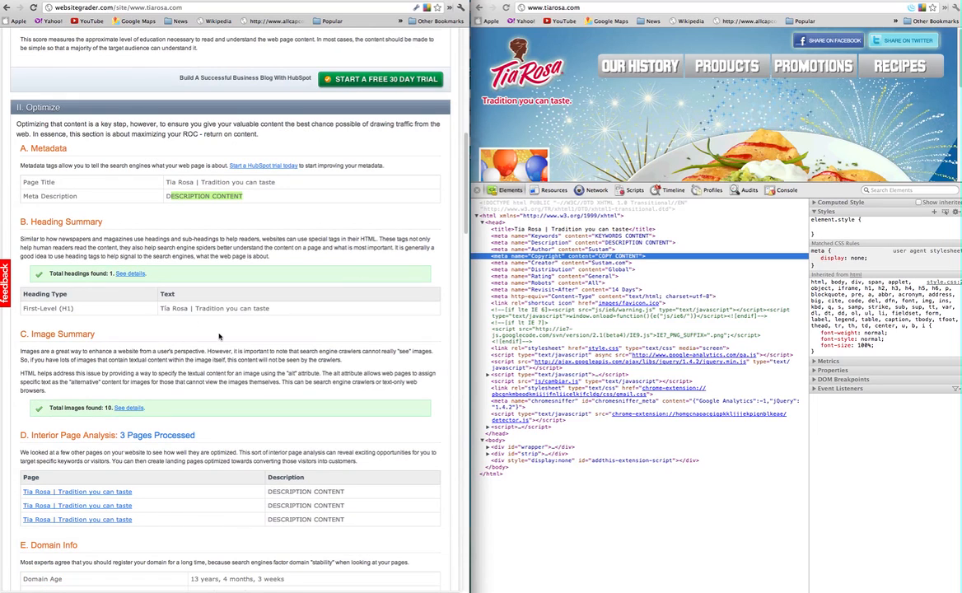
{"action": "mouse_move", "coordinate": [336, 338]}
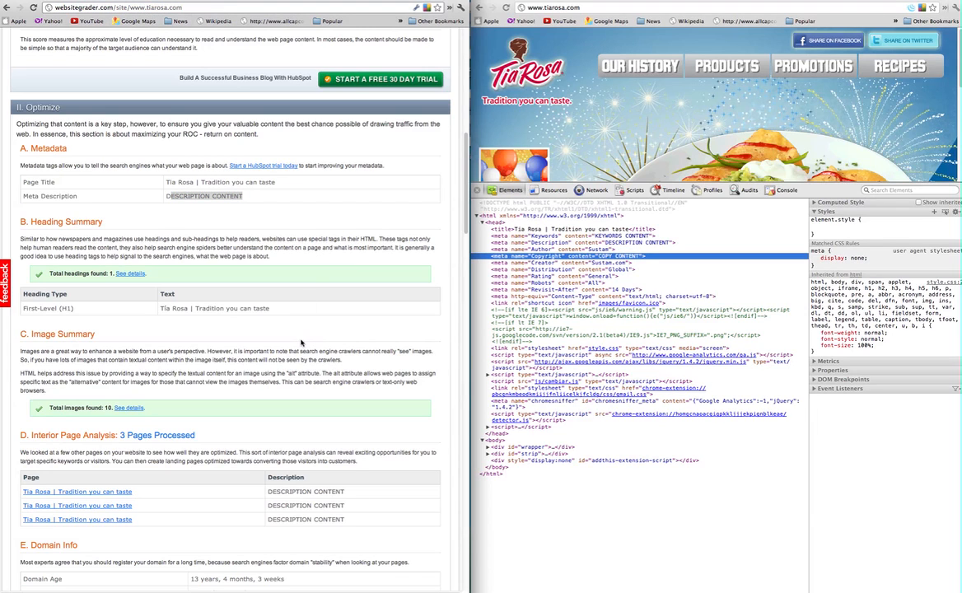
{"action": "scroll", "scroll_direction": "down", "scroll_amount": 3}
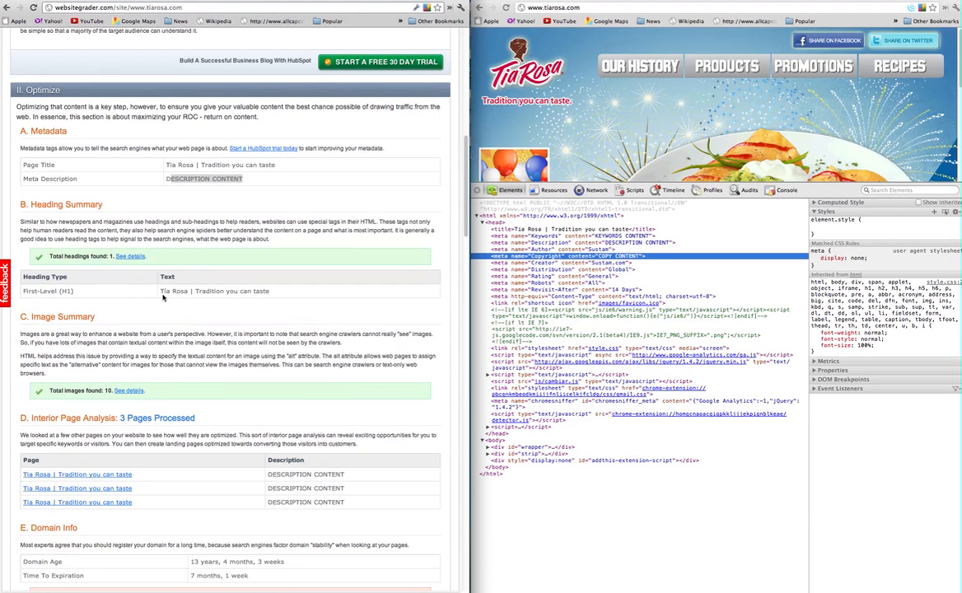
{"action": "double_click", "coordinate": [214, 290]}
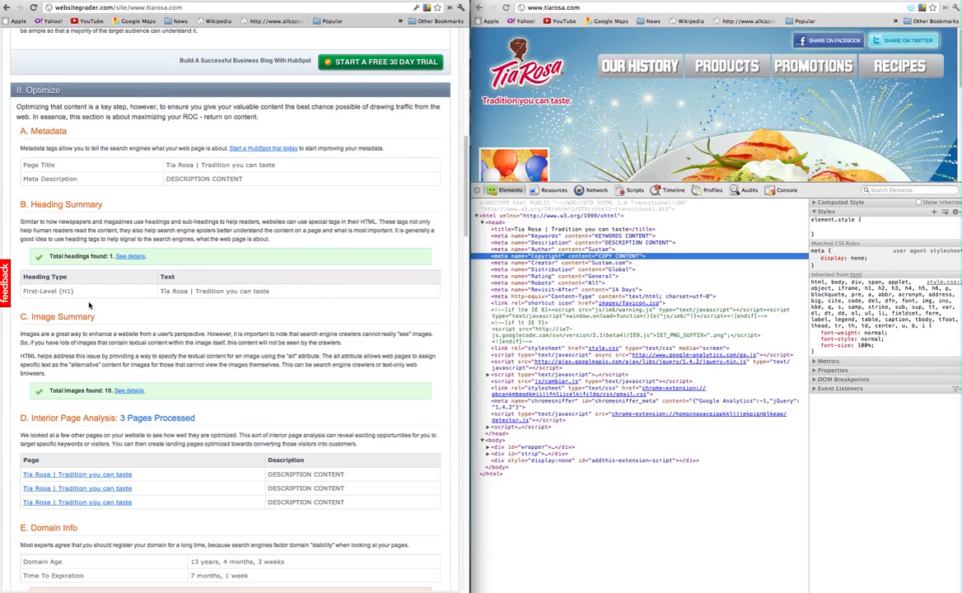
{"action": "mouse_move", "coordinate": [942, 113]}
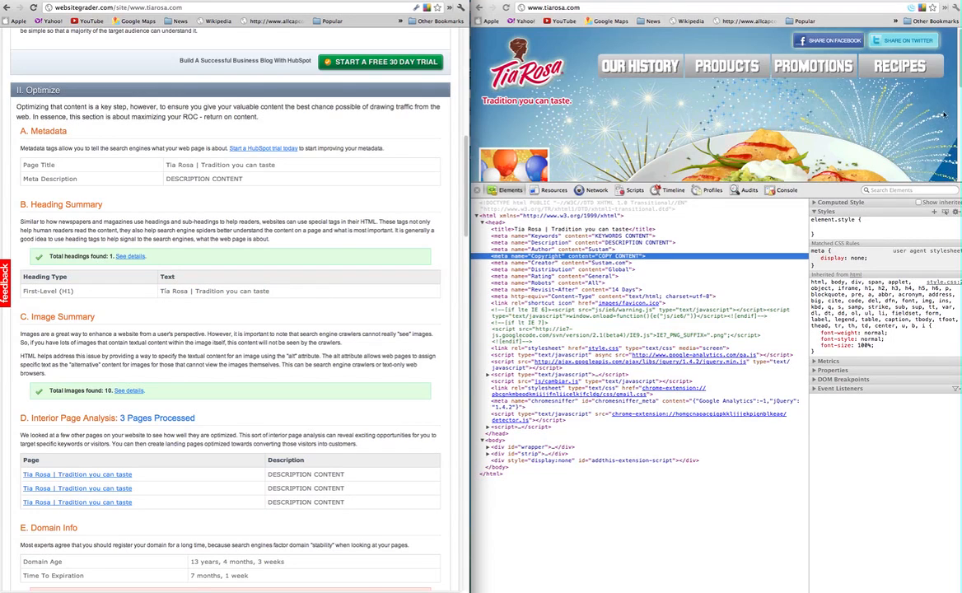
Load the Tia Rosa Products page beside the report.
{"action": "left_click", "coordinate": [726, 66]}
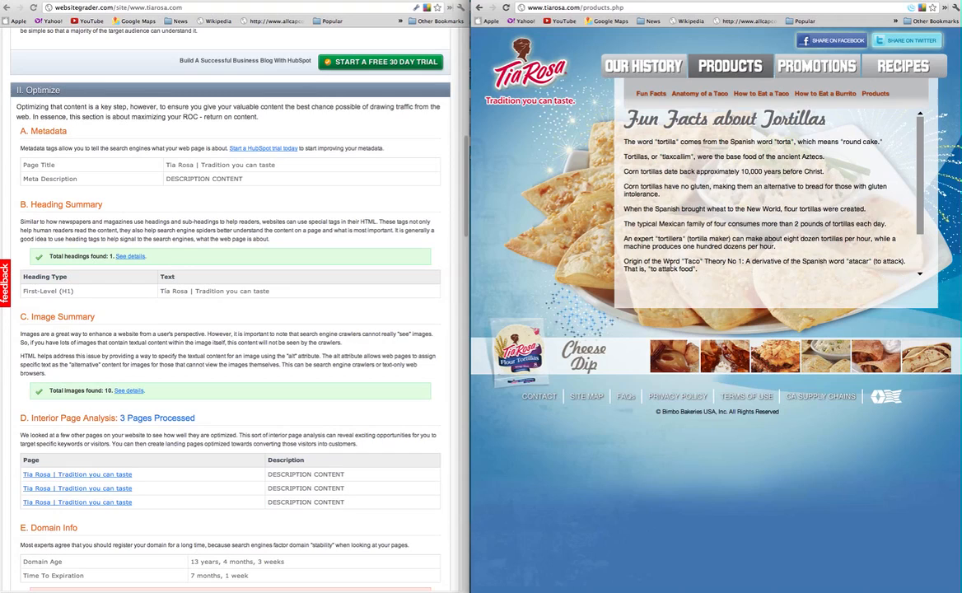
{"action": "mouse_move", "coordinate": [761, 277]}
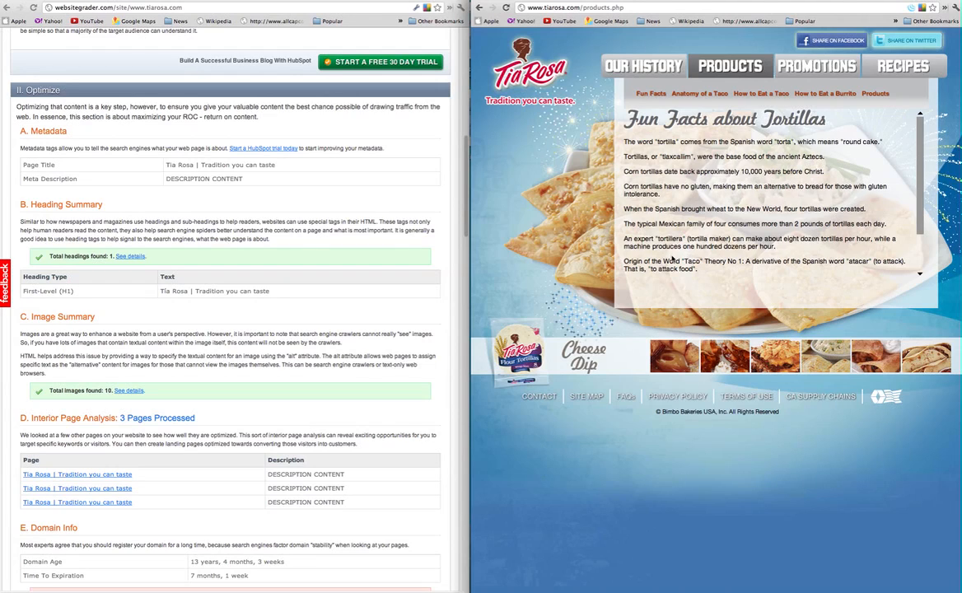
{"action": "mouse_move", "coordinate": [714, 99]}
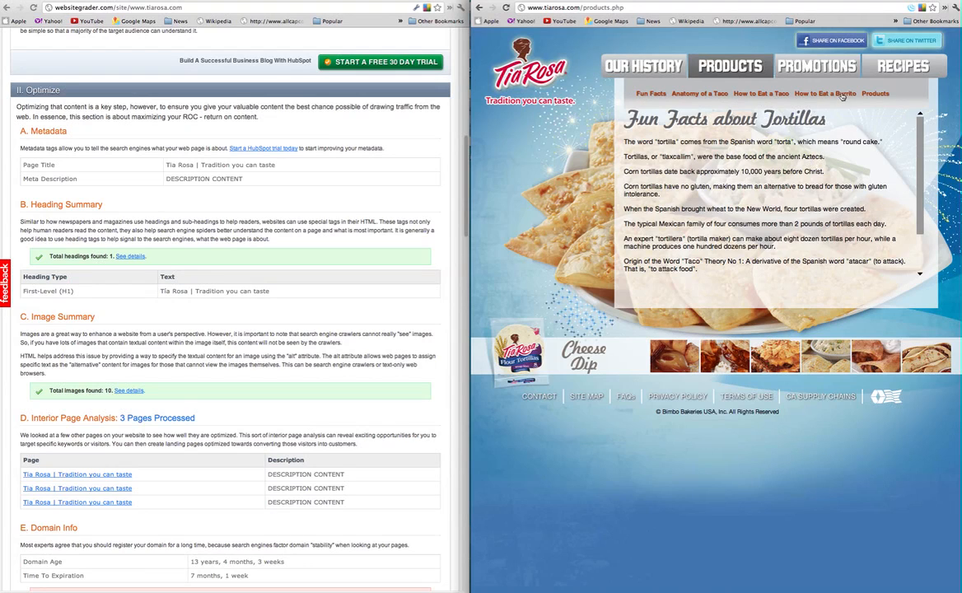
Step through the tortilla how-to slideshow, then load the Tia Rosa Recipes page.
{"action": "left_click", "coordinate": [824, 93]}
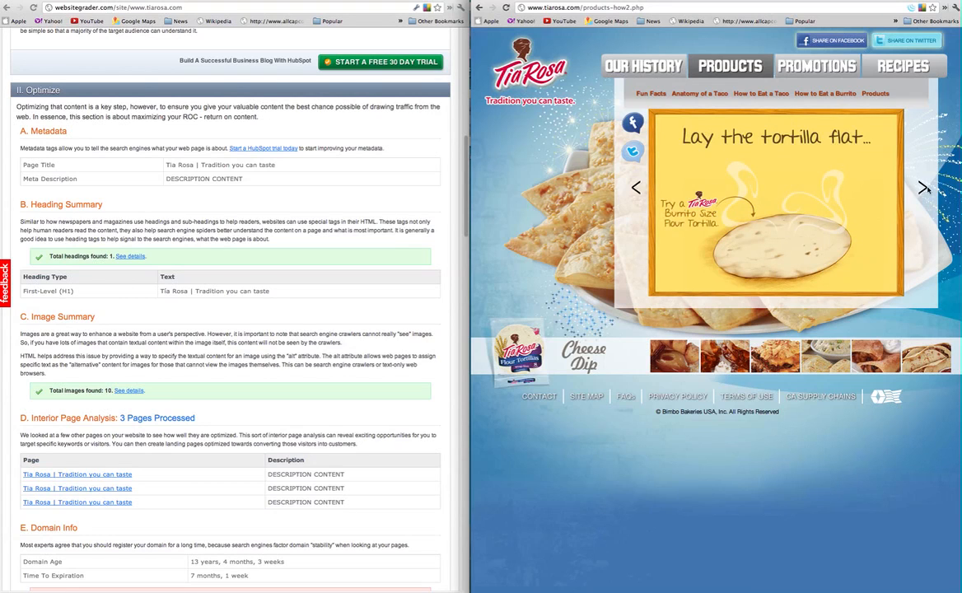
{"action": "left_click", "coordinate": [922, 187]}
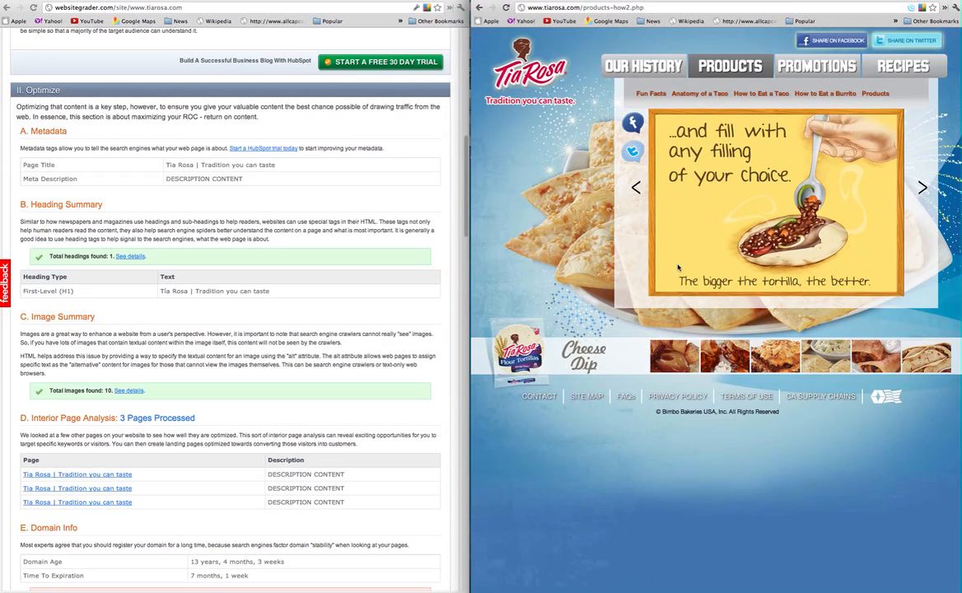
{"action": "mouse_move", "coordinate": [270, 388]}
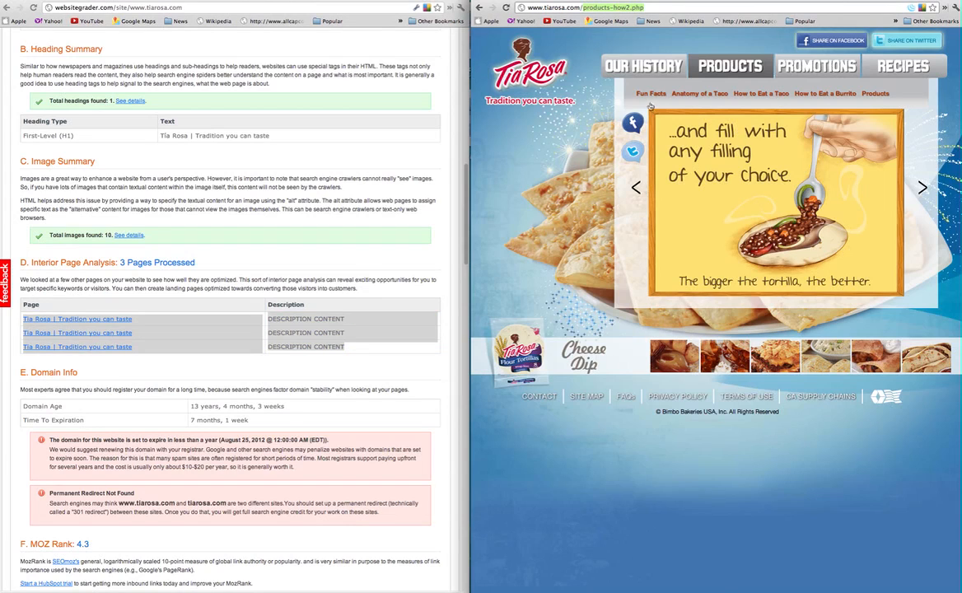
{"action": "mouse_move", "coordinate": [912, 180]}
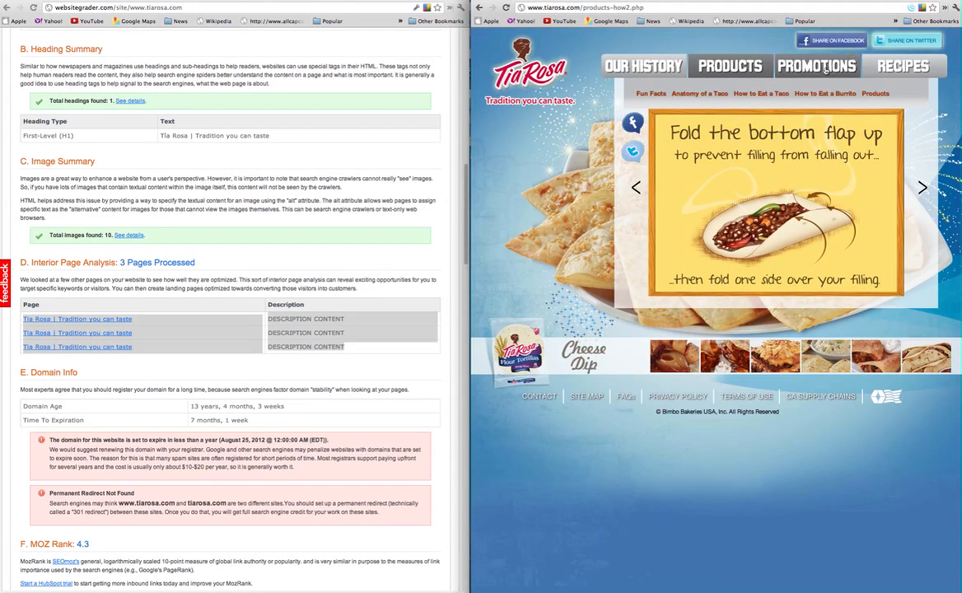
{"action": "left_click", "coordinate": [817, 65]}
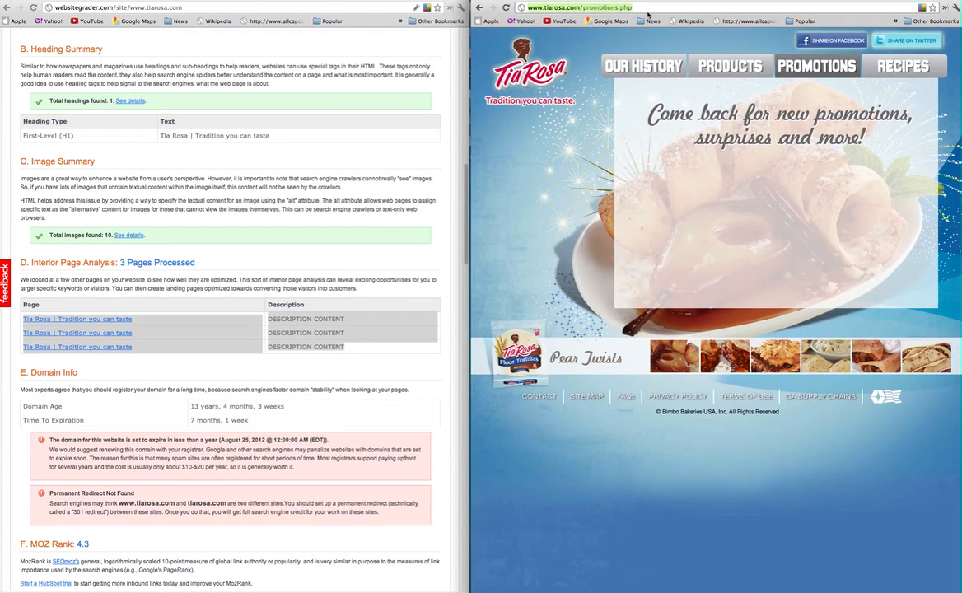
{"action": "left_click", "coordinate": [902, 66]}
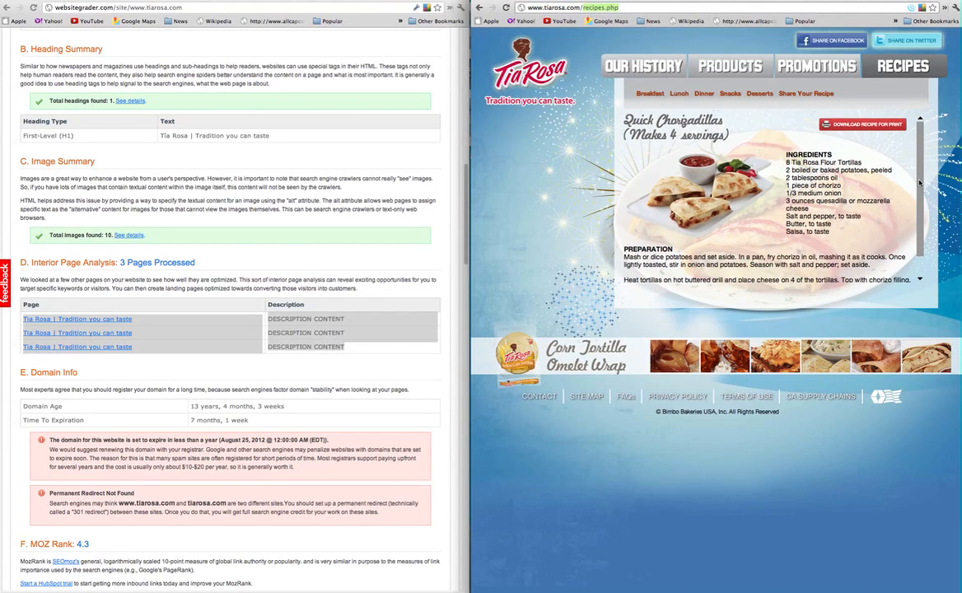
Inspect the recipe text's HTML in DevTools and view the Resources panel.
{"action": "right_click", "coordinate": [829, 257]}
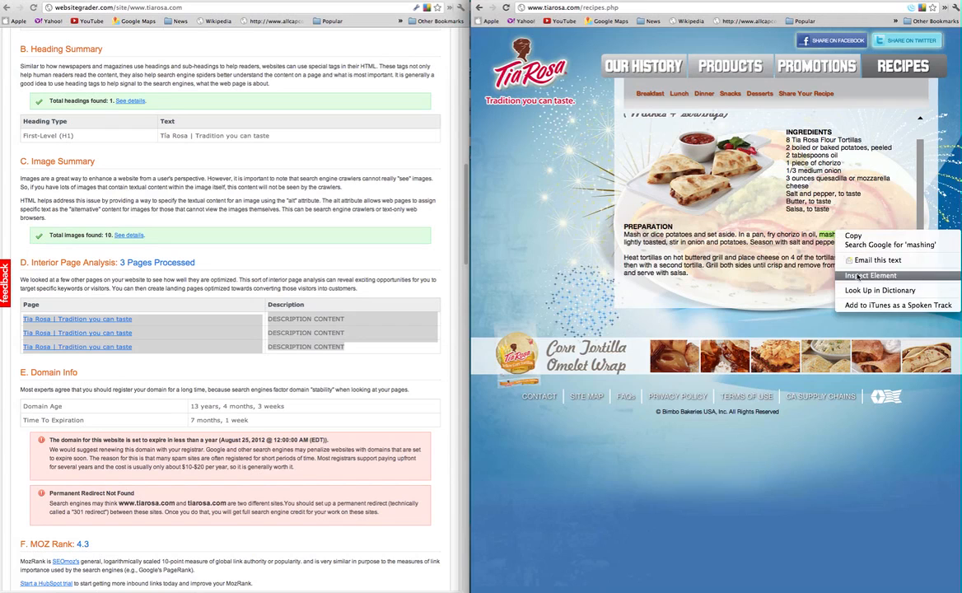
{"action": "left_click", "coordinate": [869, 275]}
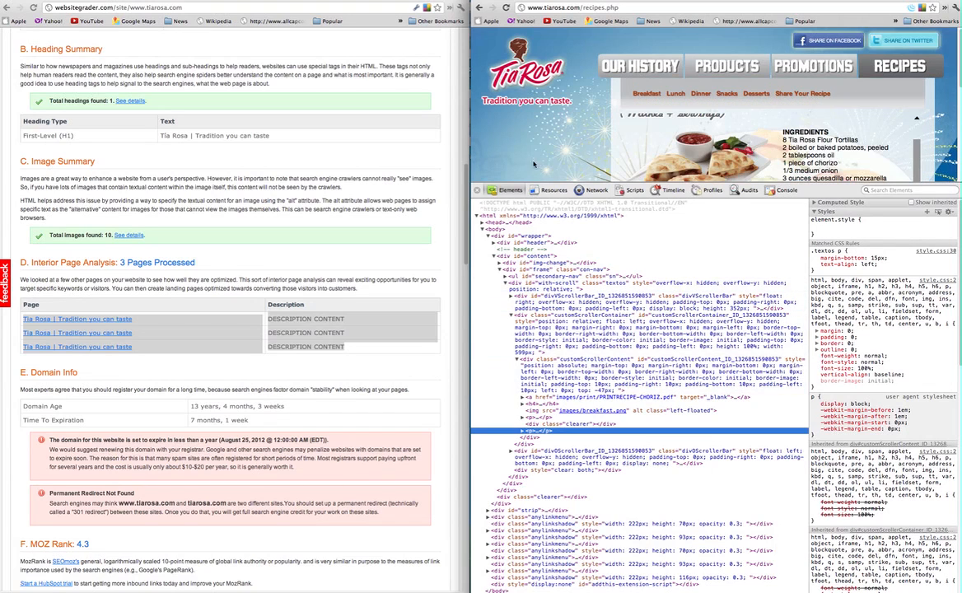
{"action": "left_click", "coordinate": [553, 296]}
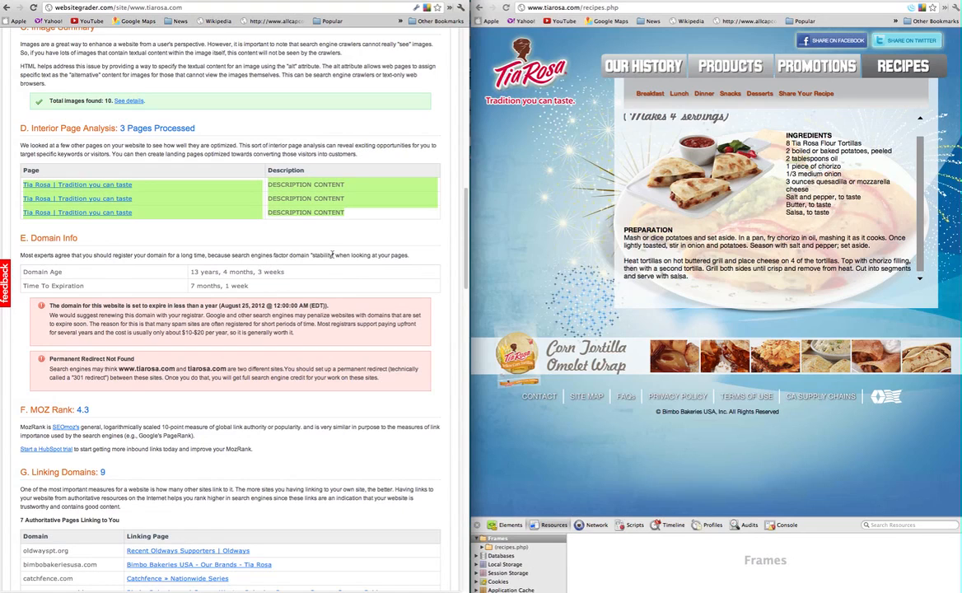
{"action": "mouse_move", "coordinate": [300, 302]}
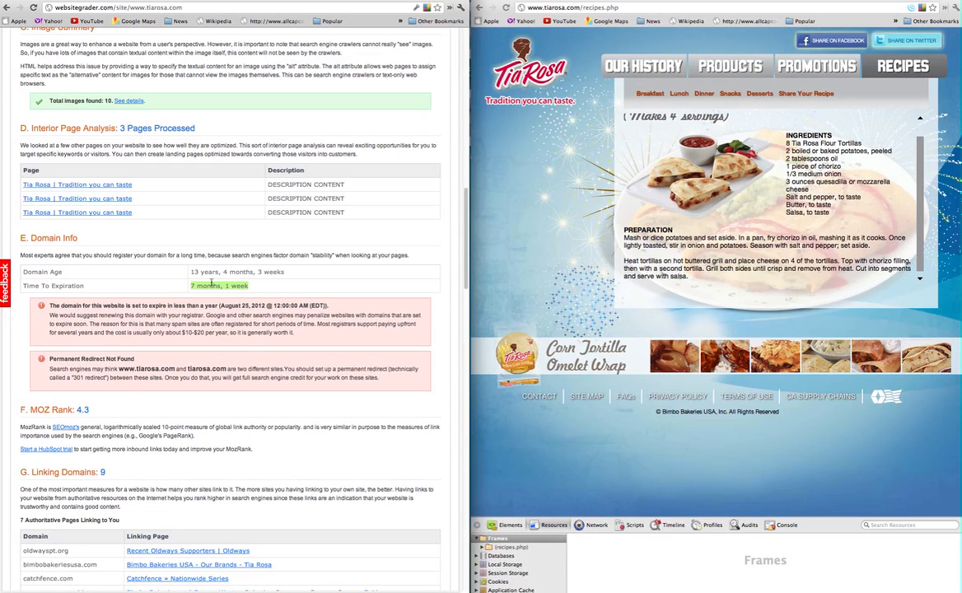
Scroll the report past Interior Page Analysis to Domain Info, MOZ Rank and Linking Domains.
{"action": "scroll", "scroll_direction": "down", "scroll_amount": 3}
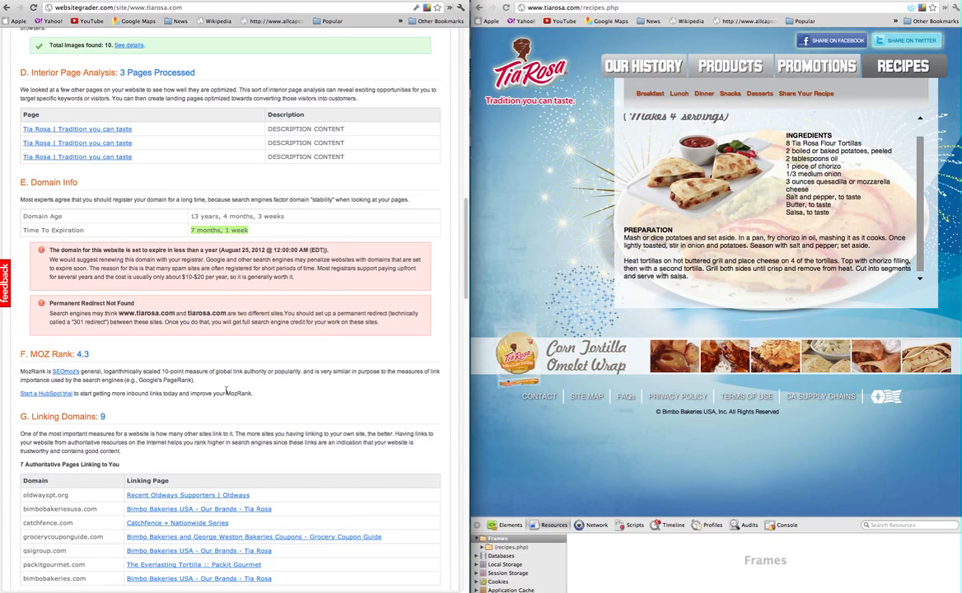
{"action": "mouse_move", "coordinate": [208, 402]}
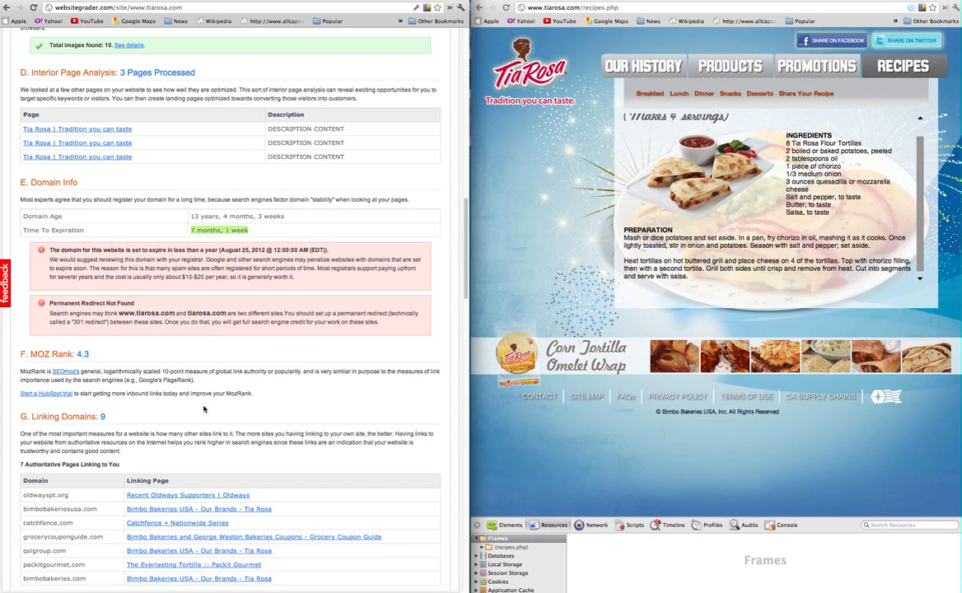
{"action": "mouse_move", "coordinate": [175, 294]}
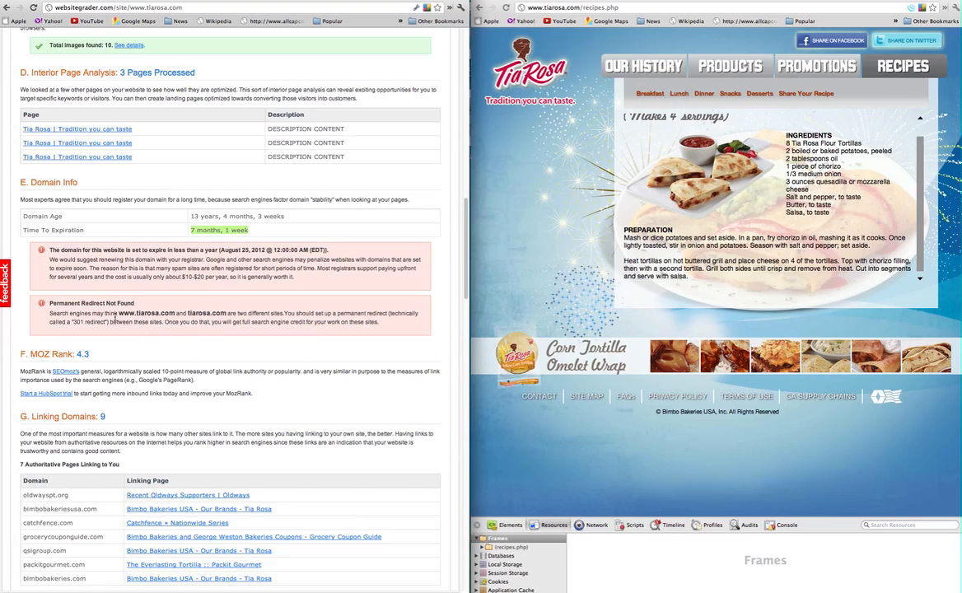
{"action": "mouse_move", "coordinate": [178, 403]}
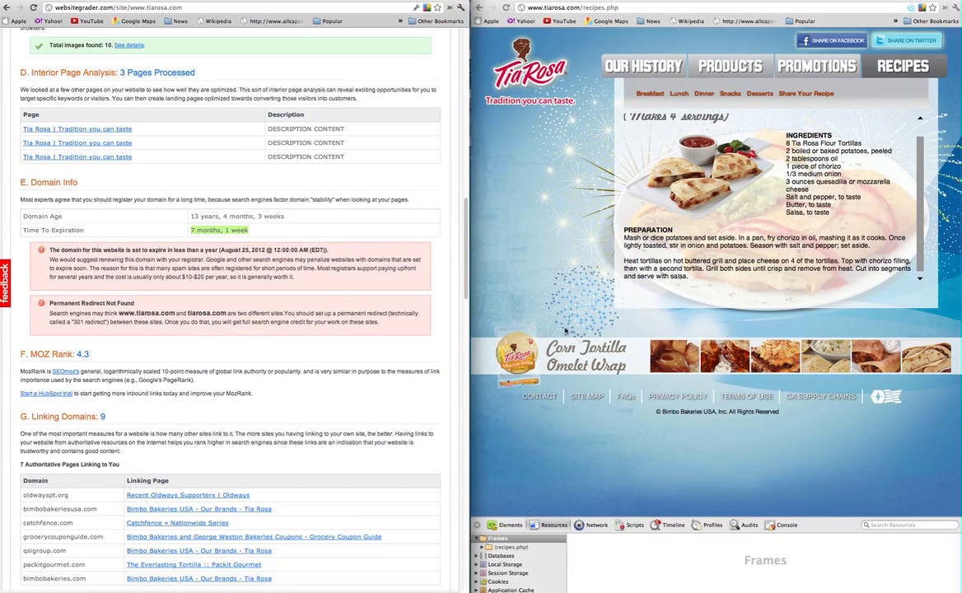
{"action": "scroll", "scroll_direction": "down", "scroll_amount": 3}
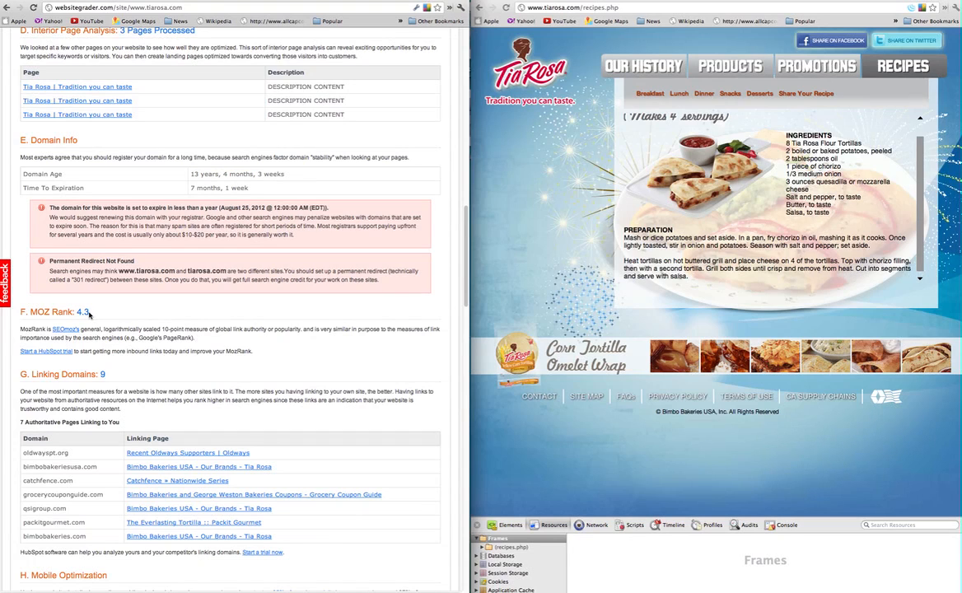
{"action": "mouse_move", "coordinate": [175, 361]}
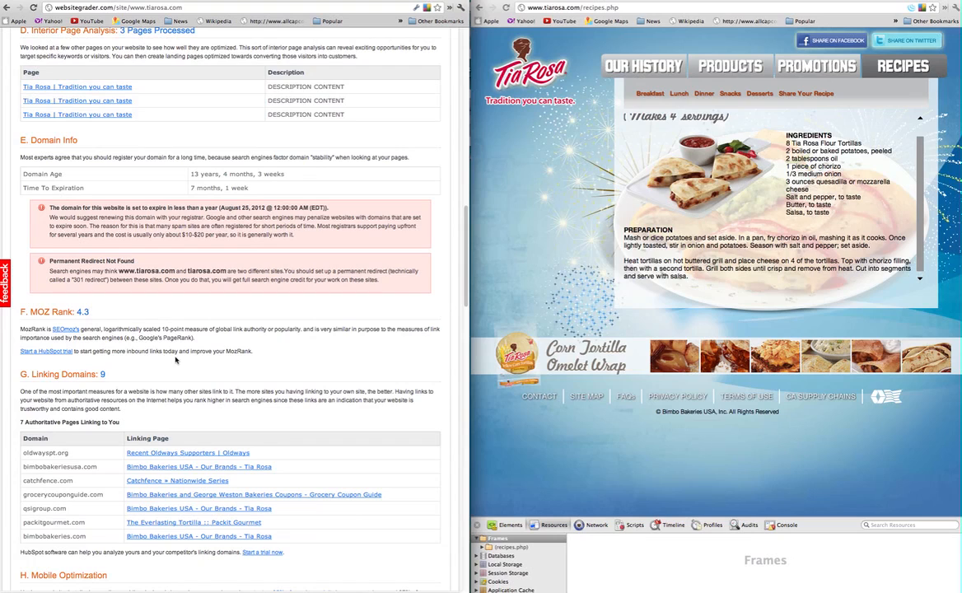
{"action": "mouse_move", "coordinate": [117, 316]}
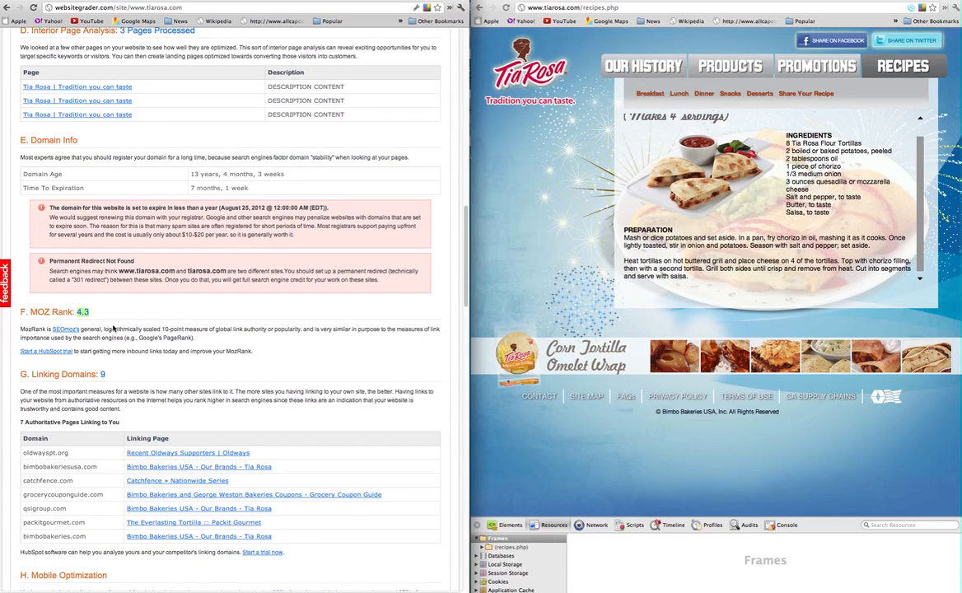
{"action": "mouse_move", "coordinate": [129, 372]}
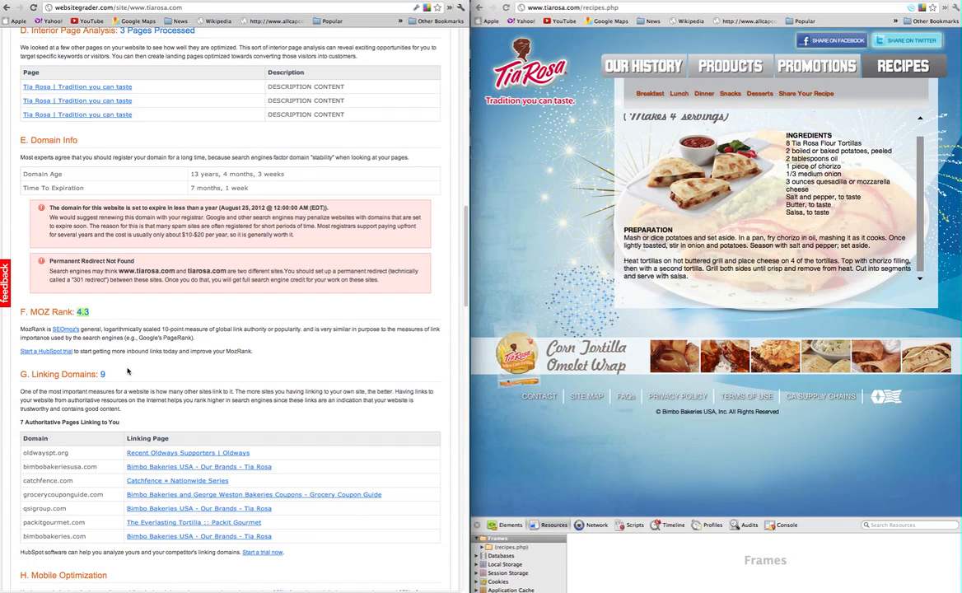
{"action": "mouse_move", "coordinate": [96, 369]}
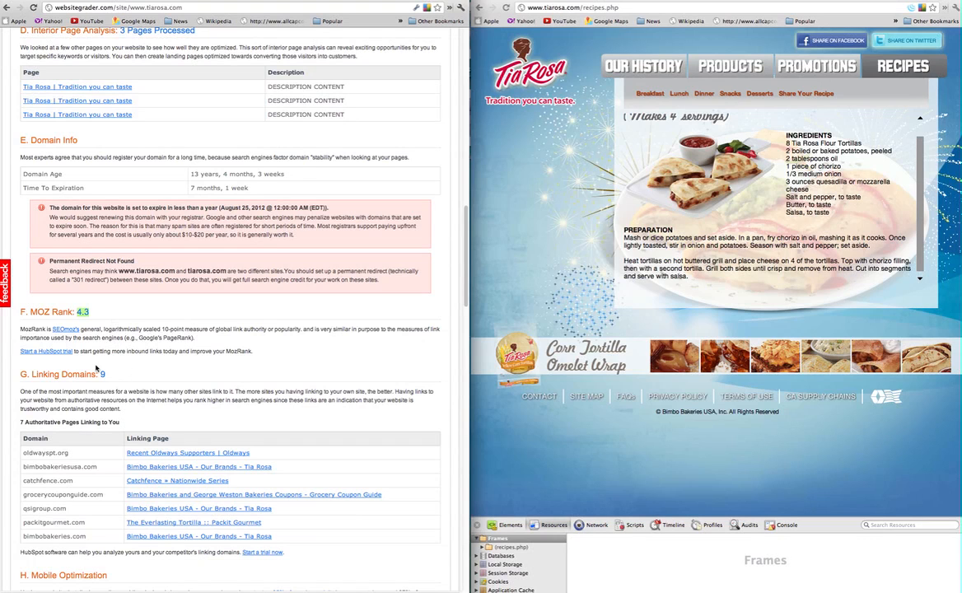
Scroll down through the Linking Domains list to the Missing Mobile CSS warning under Mobile Optimization.
{"action": "scroll", "scroll_direction": "down", "scroll_amount": 3}
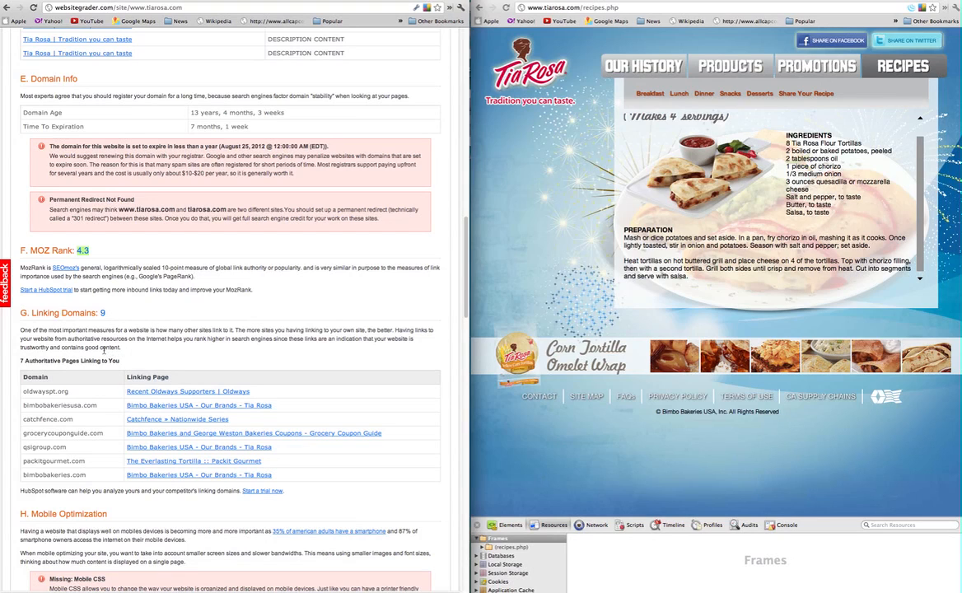
{"action": "scroll", "scroll_direction": "down", "scroll_amount": 3}
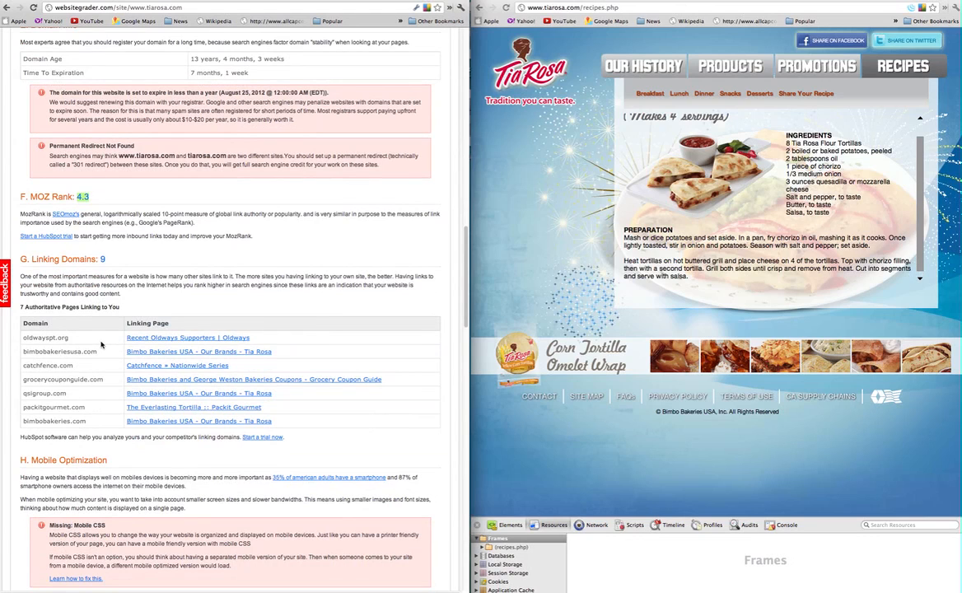
{"action": "mouse_move", "coordinate": [98, 346]}
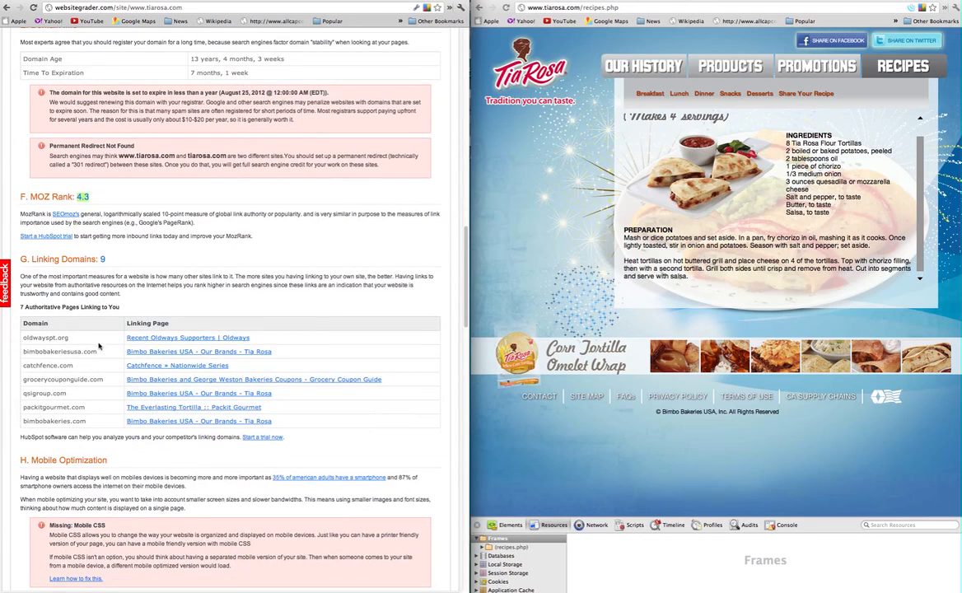
{"action": "scroll", "scroll_direction": "down", "scroll_amount": 3}
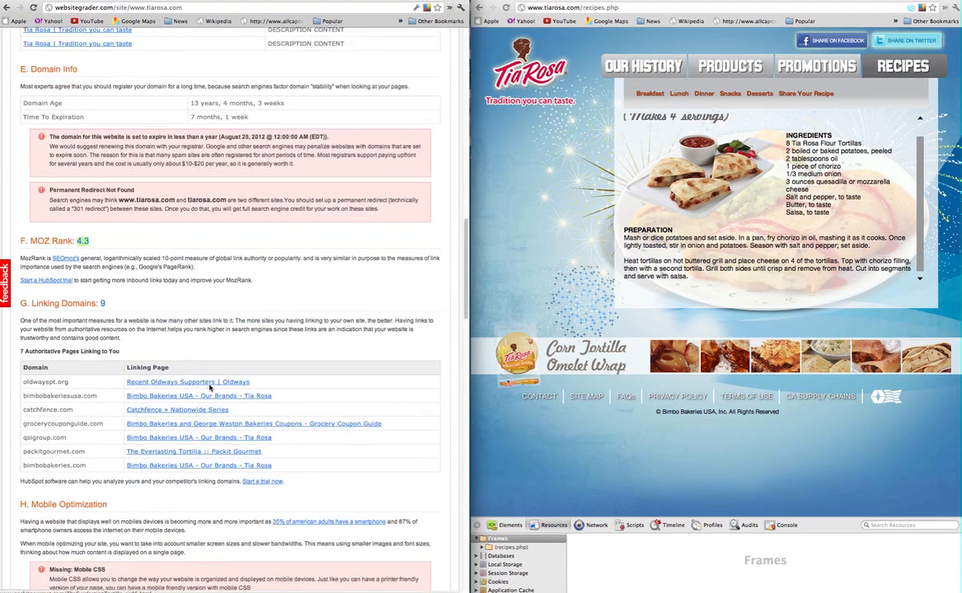
{"action": "scroll", "scroll_direction": "down", "scroll_amount": 3}
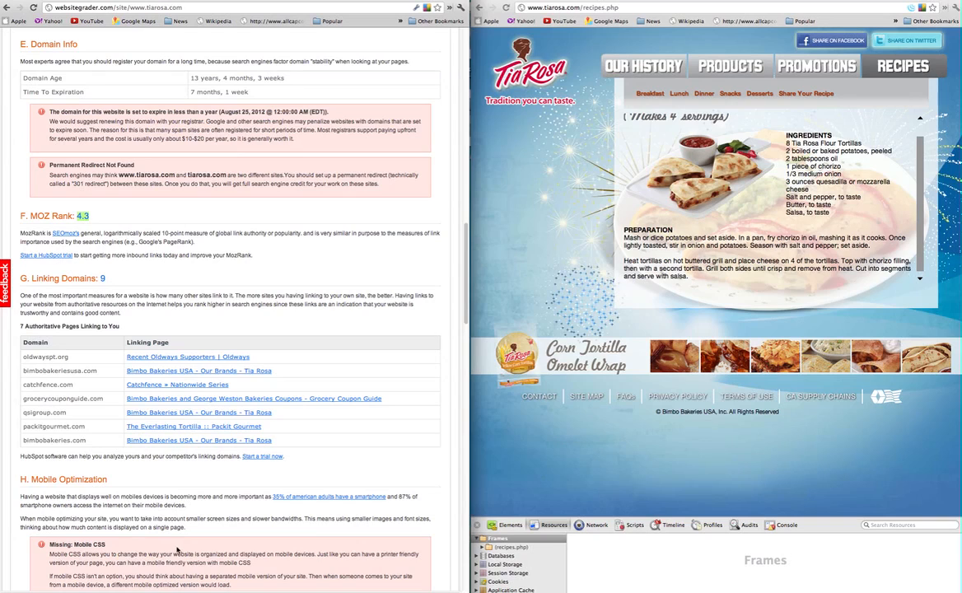
{"action": "mouse_move", "coordinate": [349, 458]}
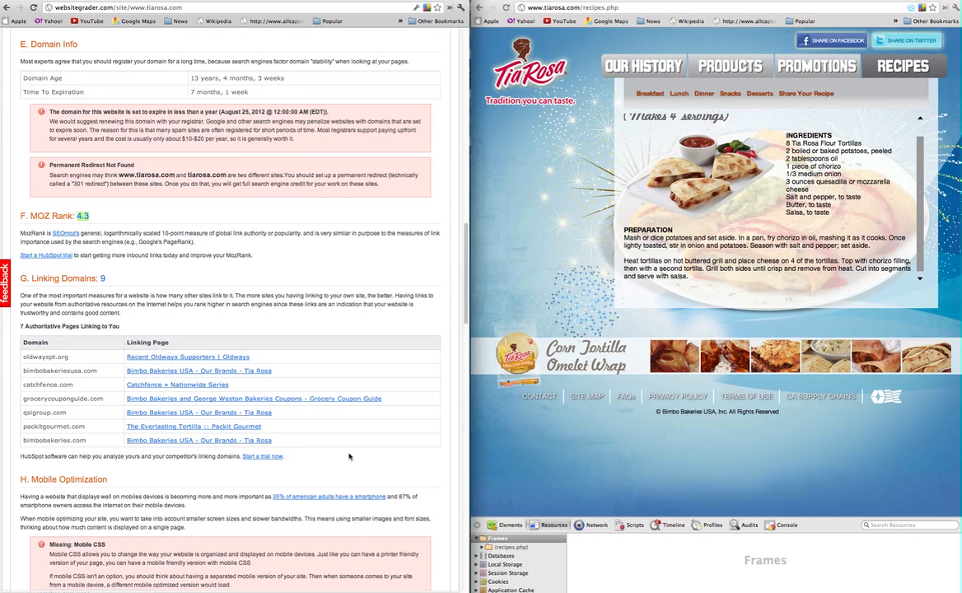
{"action": "mouse_move", "coordinate": [341, 454]}
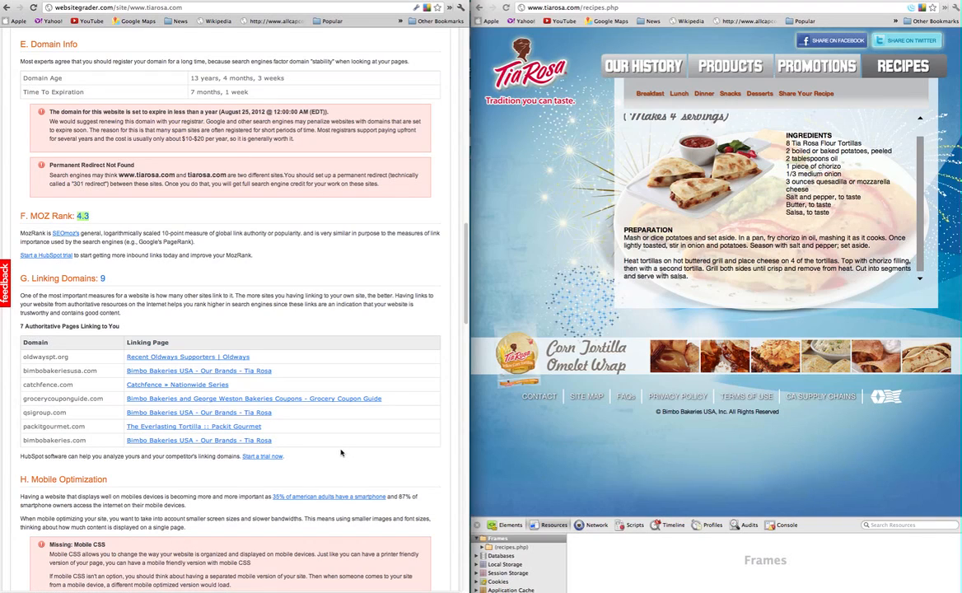
{"action": "mouse_move", "coordinate": [308, 456]}
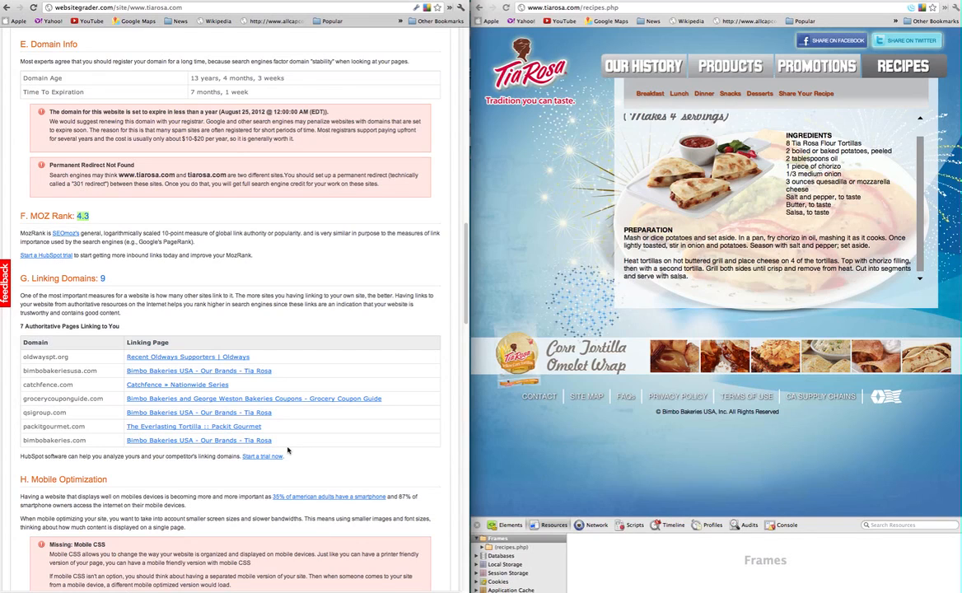
{"action": "mouse_move", "coordinate": [286, 452]}
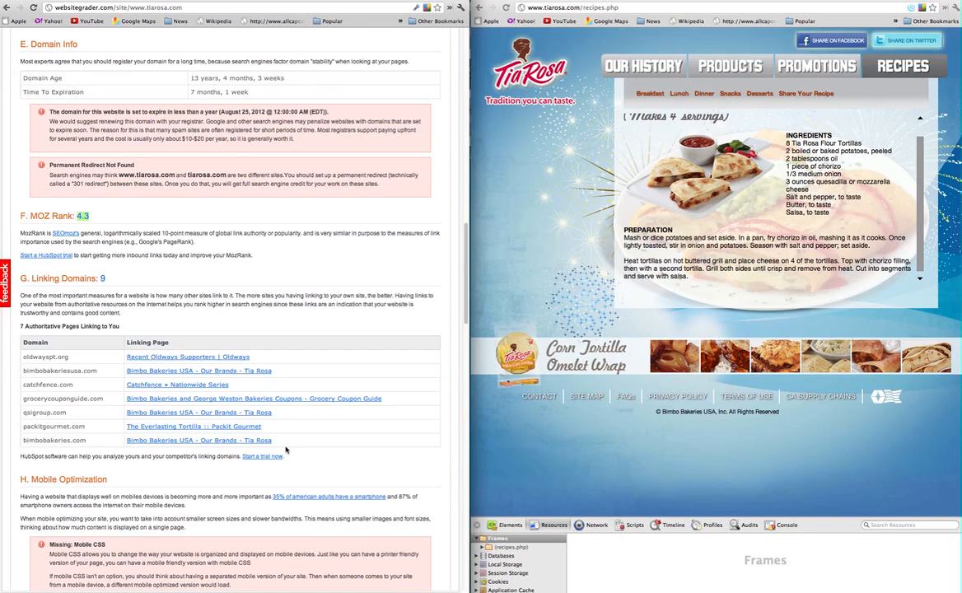
{"action": "scroll", "scroll_direction": "down", "scroll_amount": 3}
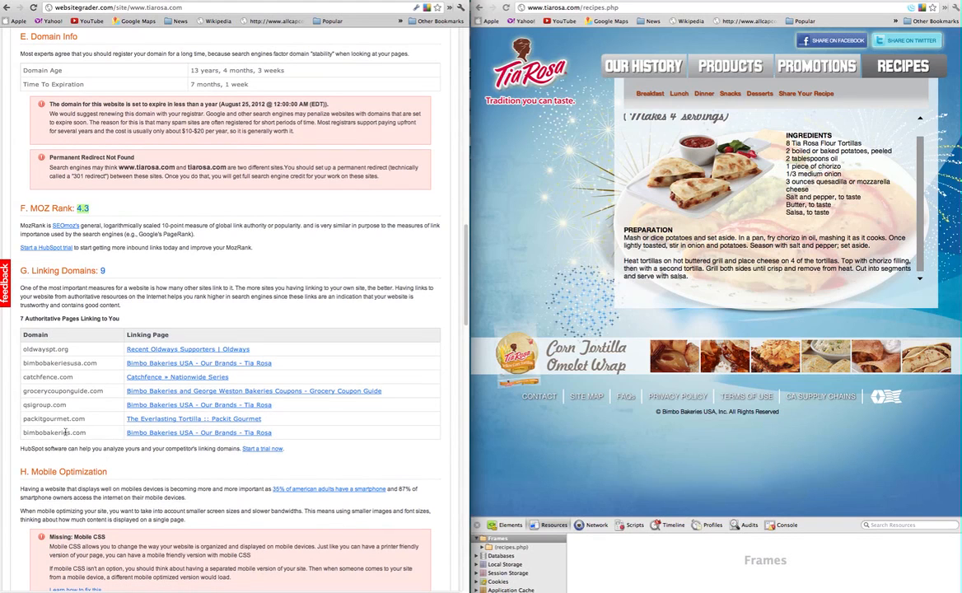
Scroll to the Missing Meta Viewport Tag and Missing Apple Icons warnings, reaching the Promote heading.
{"action": "scroll", "scroll_direction": "down", "scroll_amount": 3}
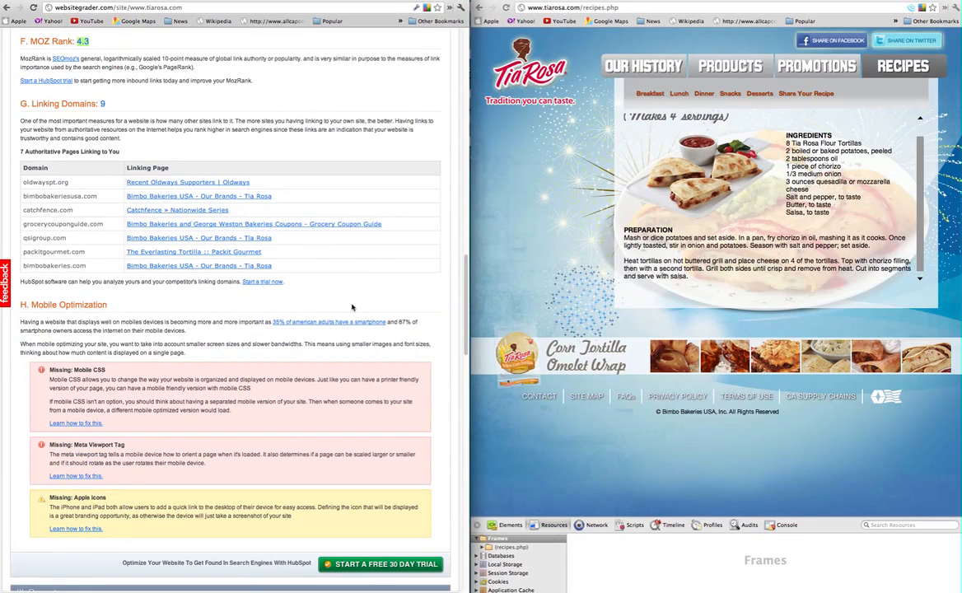
{"action": "mouse_move", "coordinate": [357, 290]}
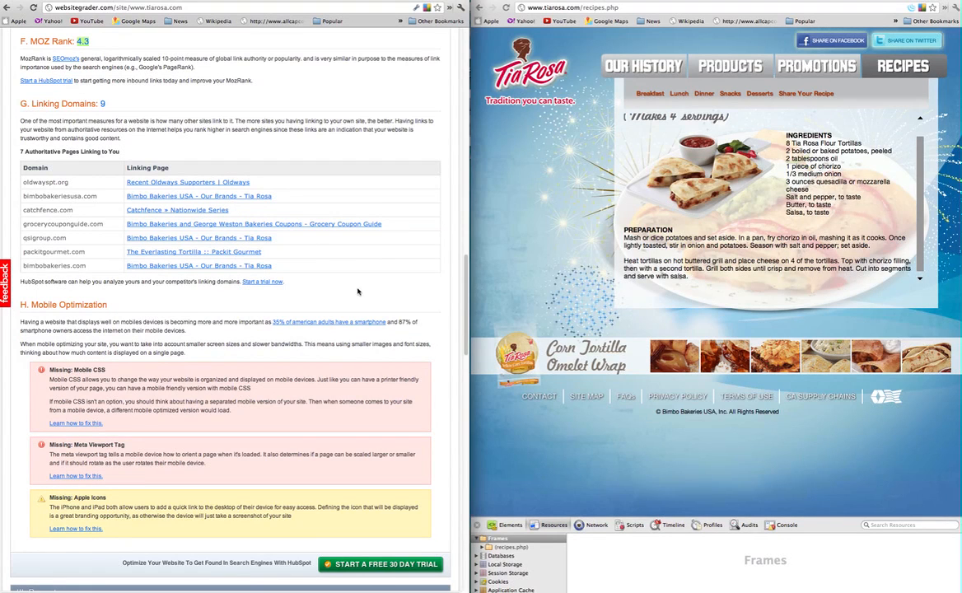
{"action": "scroll", "scroll_direction": "down", "scroll_amount": 3}
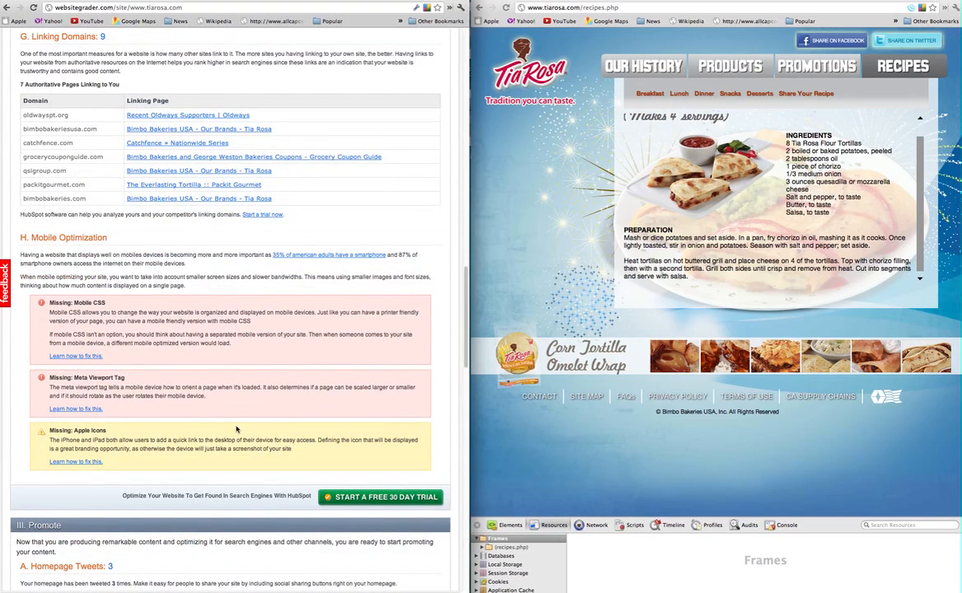
{"action": "scroll", "scroll_direction": "down", "scroll_amount": 3}
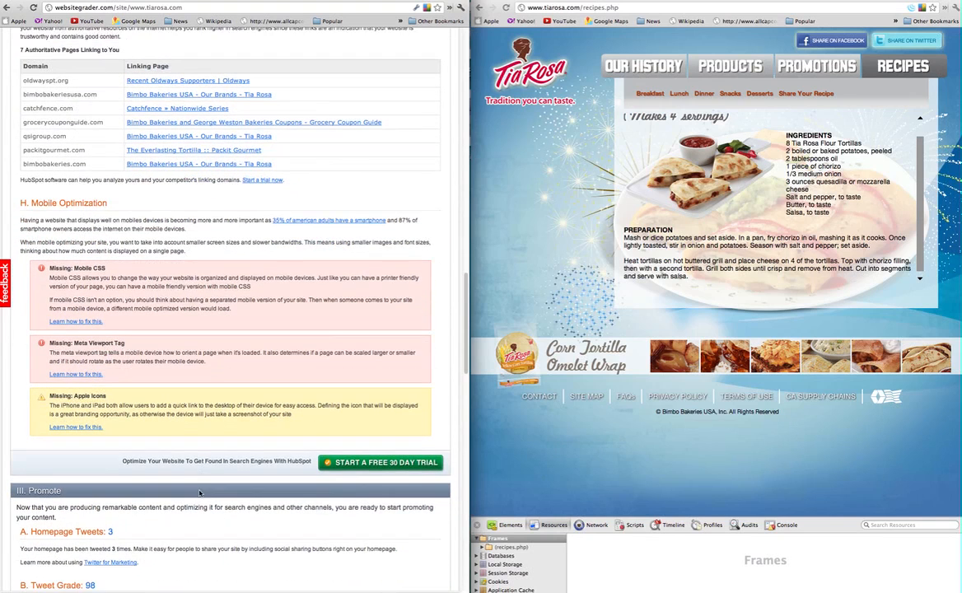
{"action": "scroll", "scroll_direction": "down", "scroll_amount": 3}
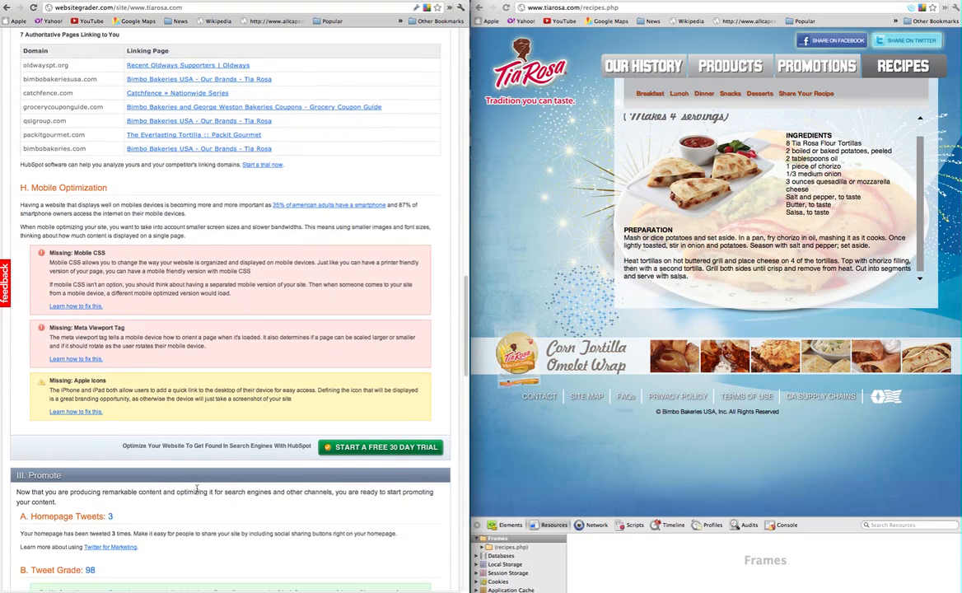
Scroll to Promote showing Homepage Tweets 3, Tweet Grade 98 and Facebook Business Page Fans.
{"action": "scroll", "scroll_direction": "down", "scroll_amount": 3}
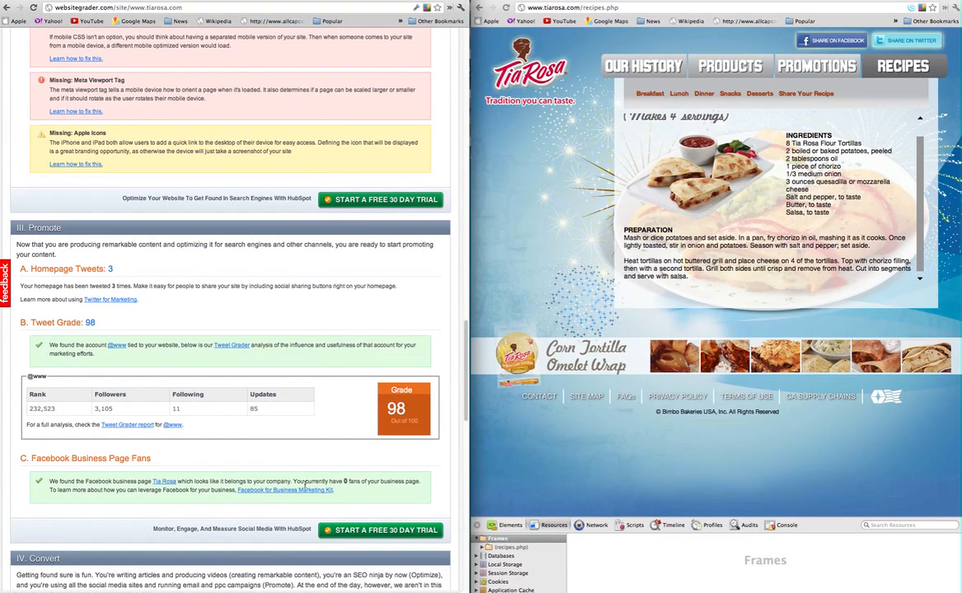
{"action": "mouse_move", "coordinate": [303, 483]}
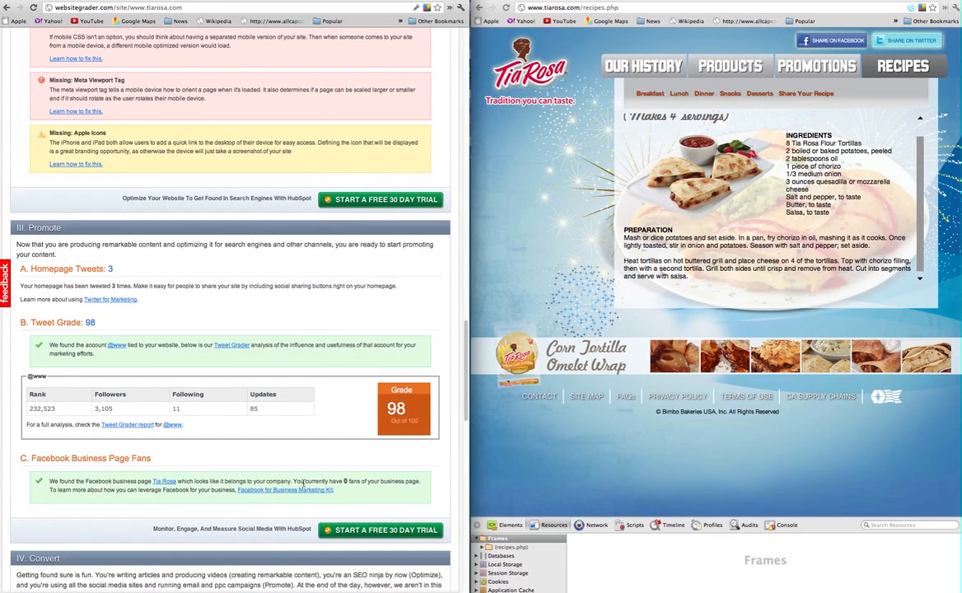
{"action": "mouse_move", "coordinate": [613, 78]}
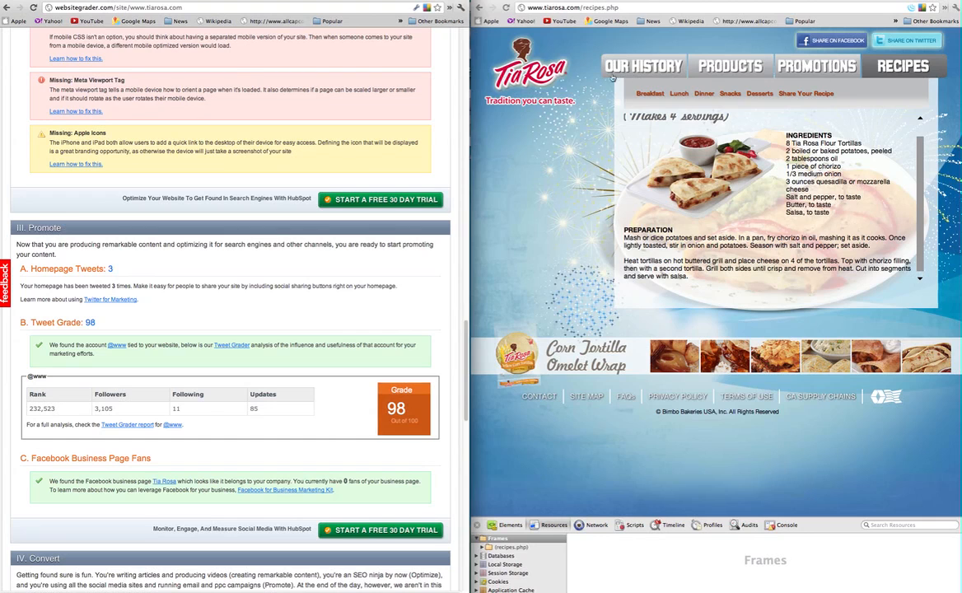
{"action": "mouse_move", "coordinate": [571, 129]}
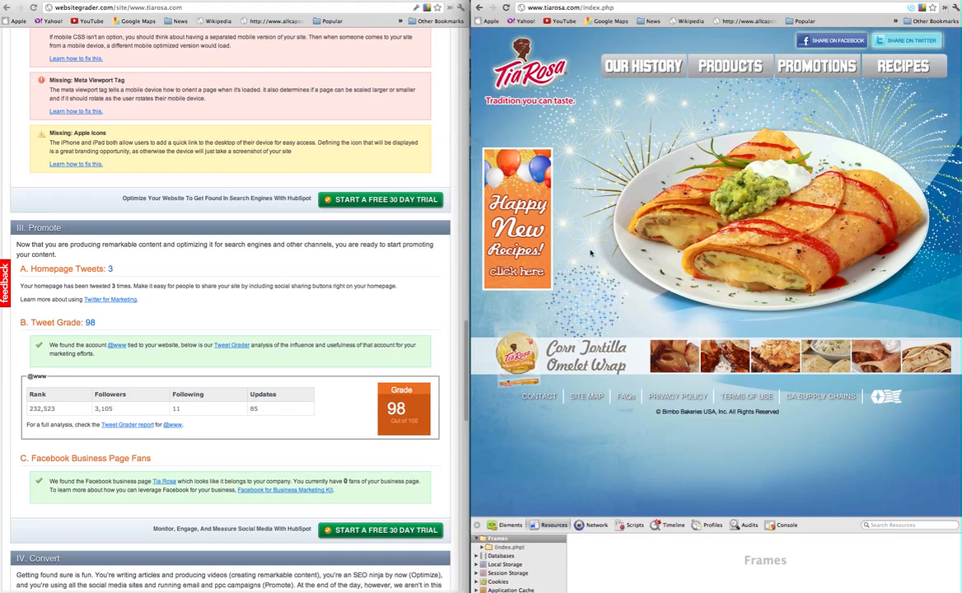
{"action": "mouse_move", "coordinate": [665, 428]}
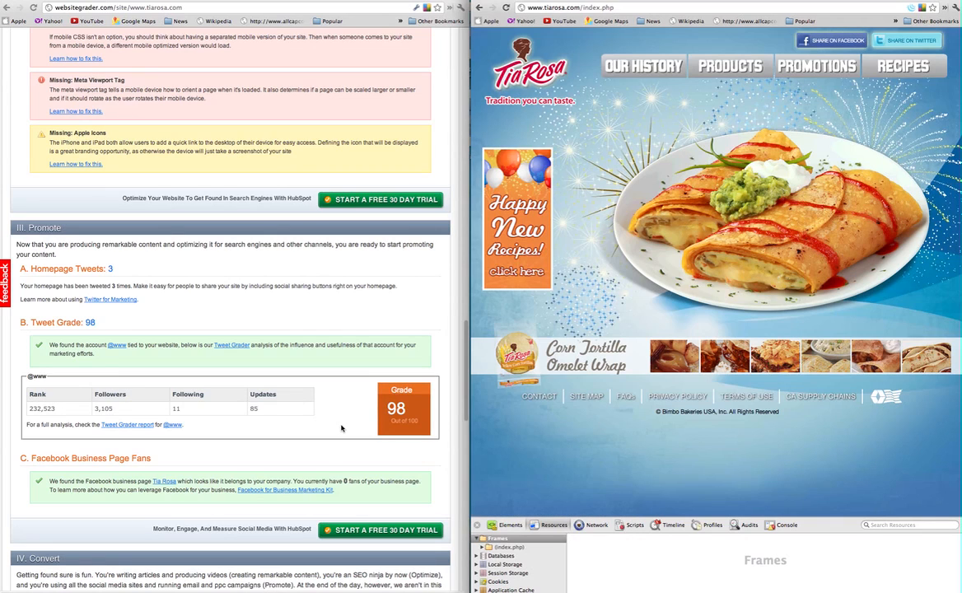
{"action": "mouse_move", "coordinate": [283, 458]}
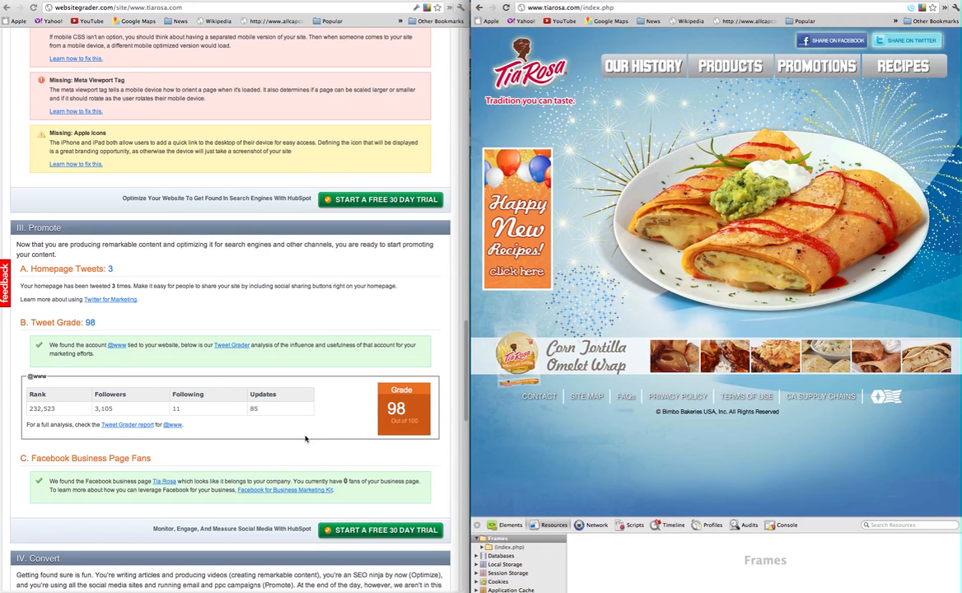
{"action": "mouse_move", "coordinate": [329, 432]}
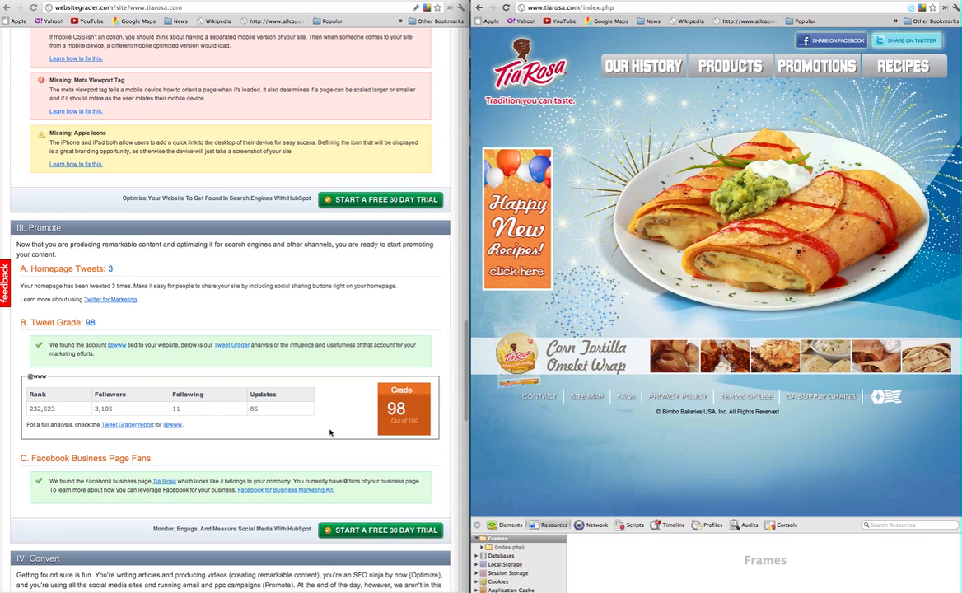
Scroll the report down to the Convert section showing RSS Feed: Not Found.
{"action": "scroll", "scroll_direction": "down", "scroll_amount": 3}
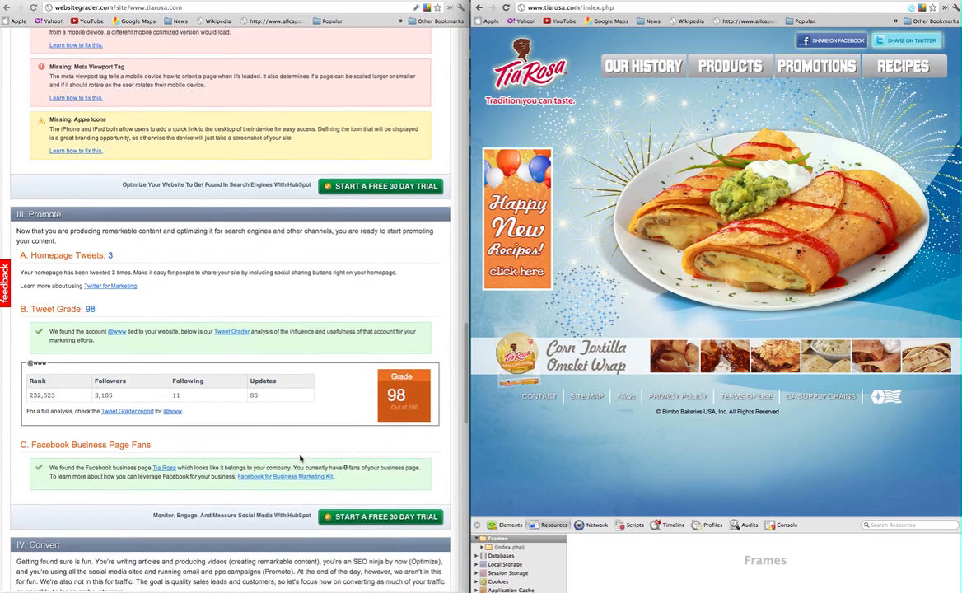
{"action": "scroll", "scroll_direction": "down", "scroll_amount": 3}
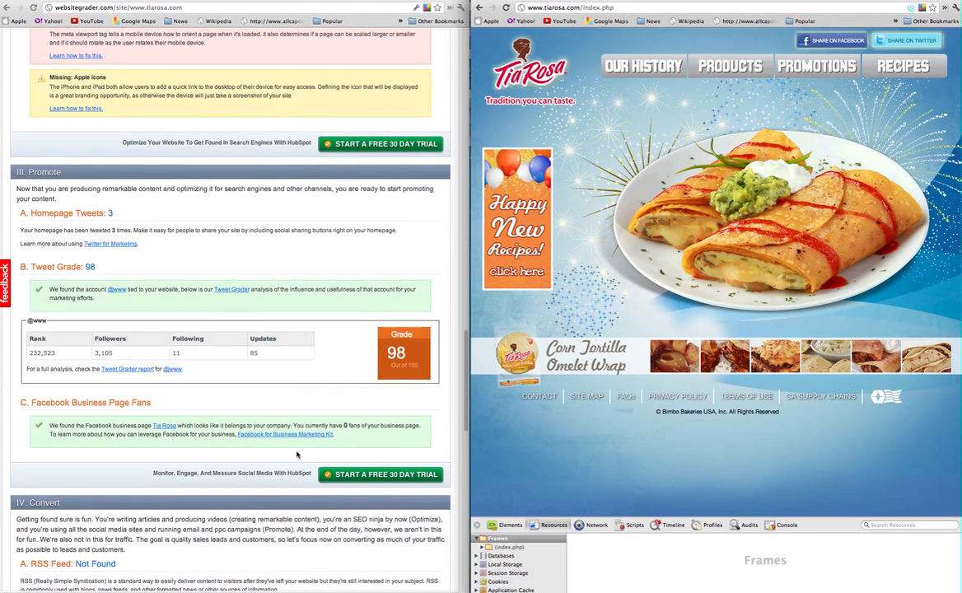
{"action": "scroll", "scroll_direction": "down", "scroll_amount": 3}
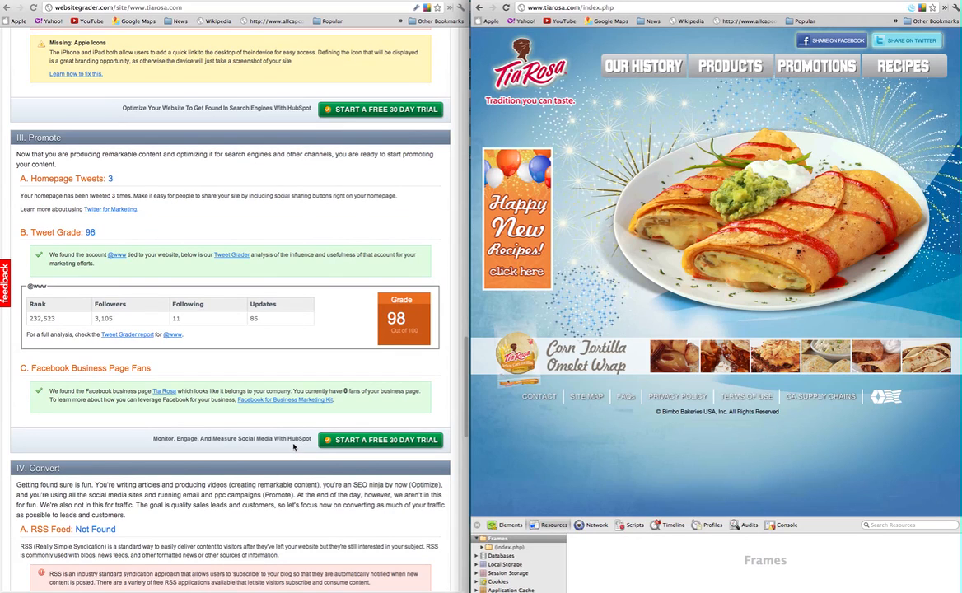
{"action": "mouse_move", "coordinate": [286, 356]}
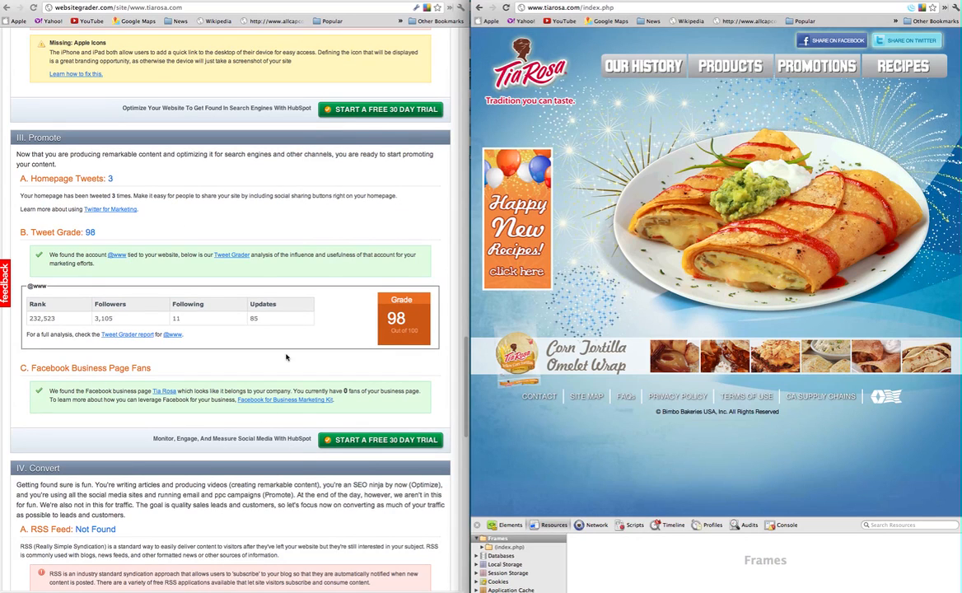
Scroll through Convert's Conversion Form and Marketing Automation Not Found results to Analyze's Traffic Rank Top 11.97%.
{"action": "scroll", "scroll_direction": "down", "scroll_amount": 3}
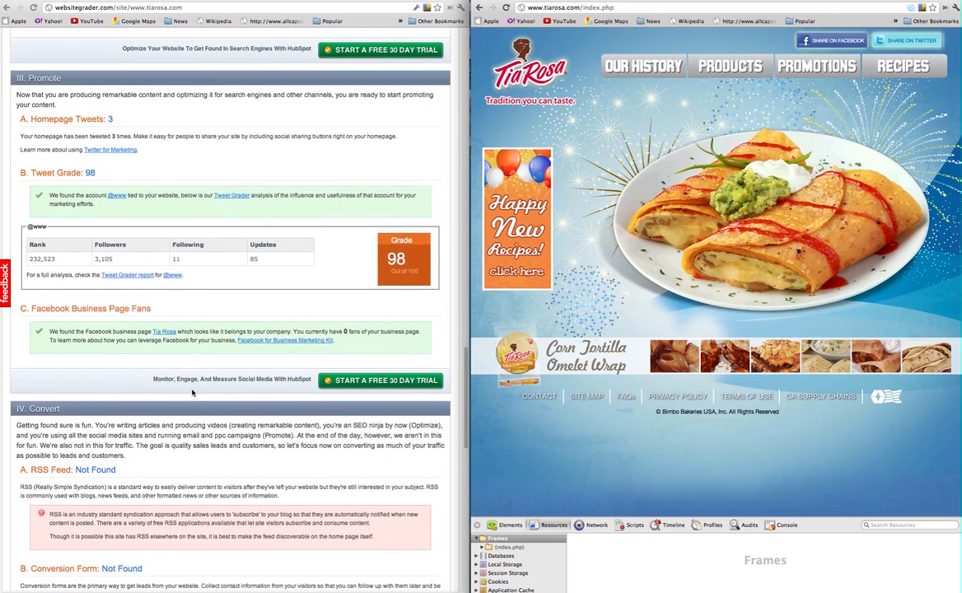
{"action": "scroll", "scroll_direction": "down", "scroll_amount": 3}
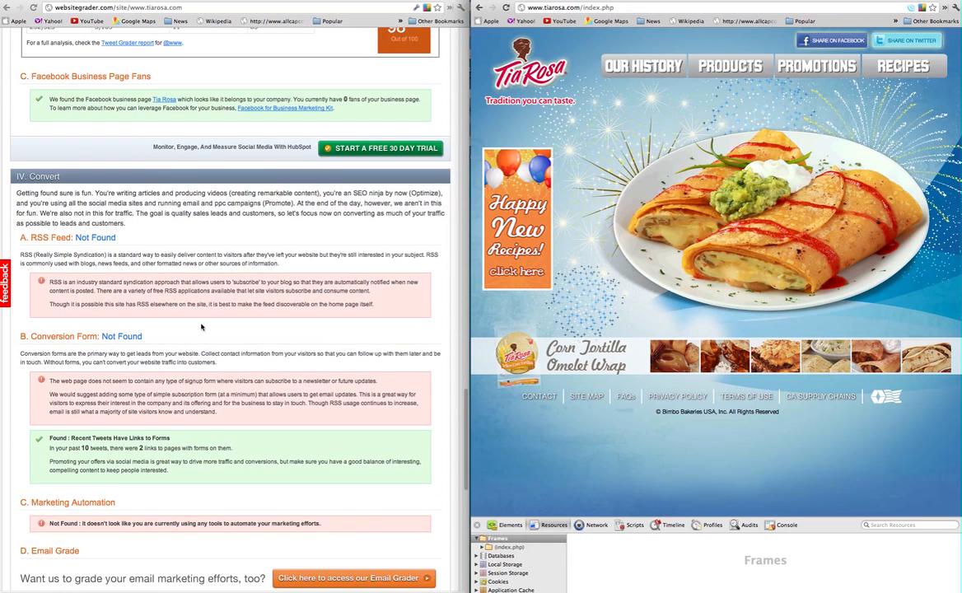
{"action": "mouse_move", "coordinate": [253, 359]}
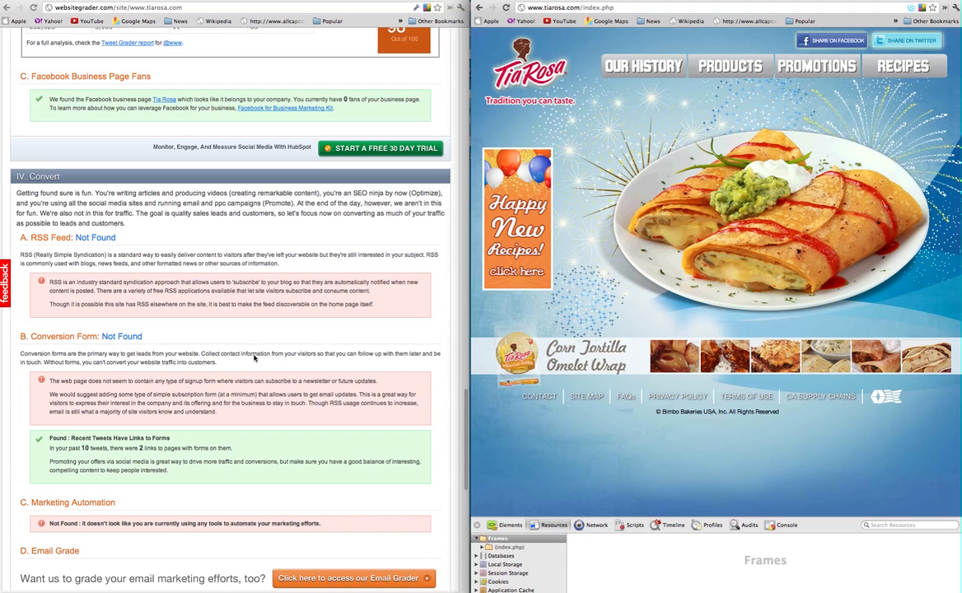
{"action": "scroll", "scroll_direction": "down", "scroll_amount": 3}
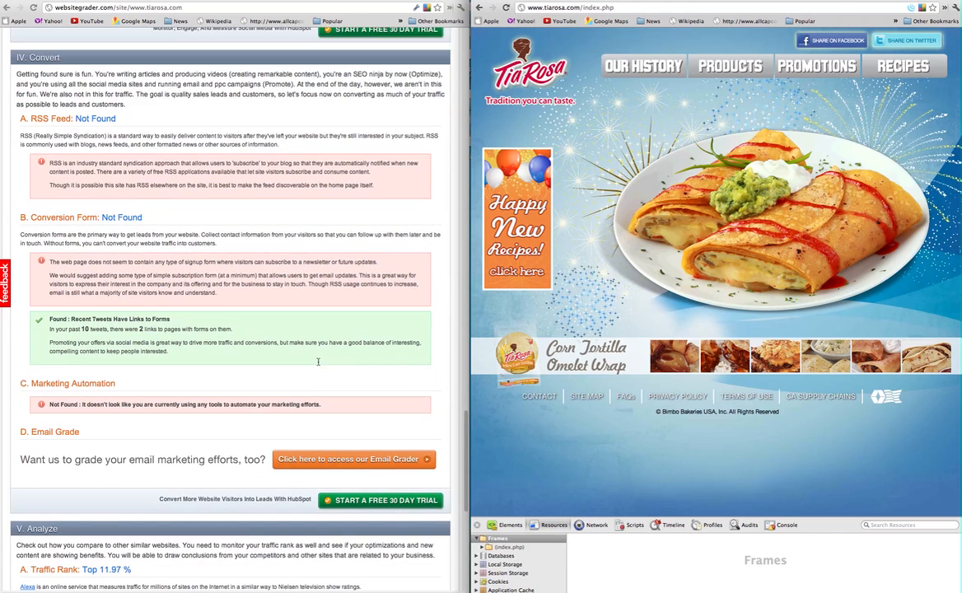
{"action": "scroll", "scroll_direction": "down", "scroll_amount": 3}
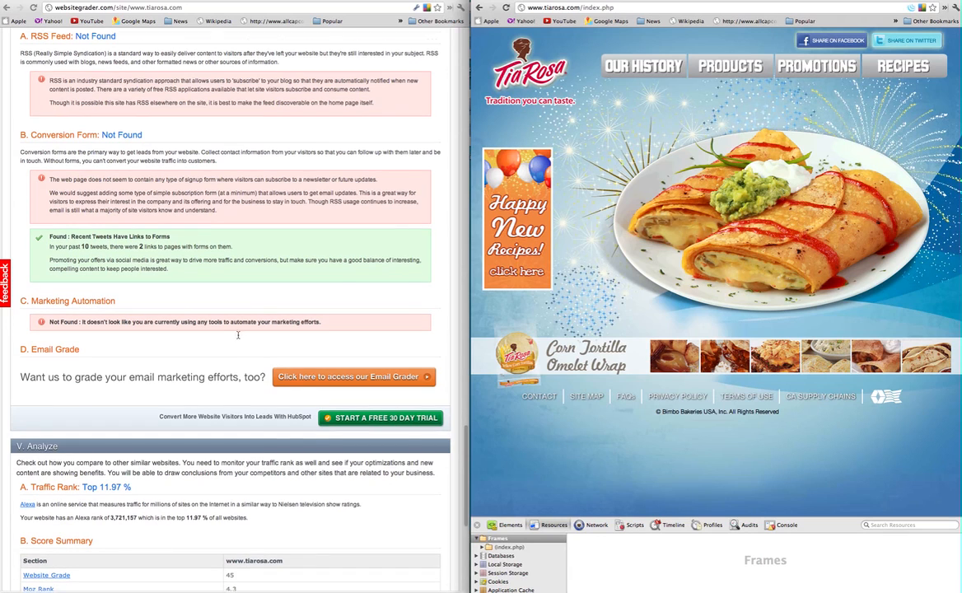
Scroll the Analyze section to the Score Summary listing Website Grade 45 and MOZ Rank 4.3.
{"action": "scroll", "scroll_direction": "down", "scroll_amount": 3}
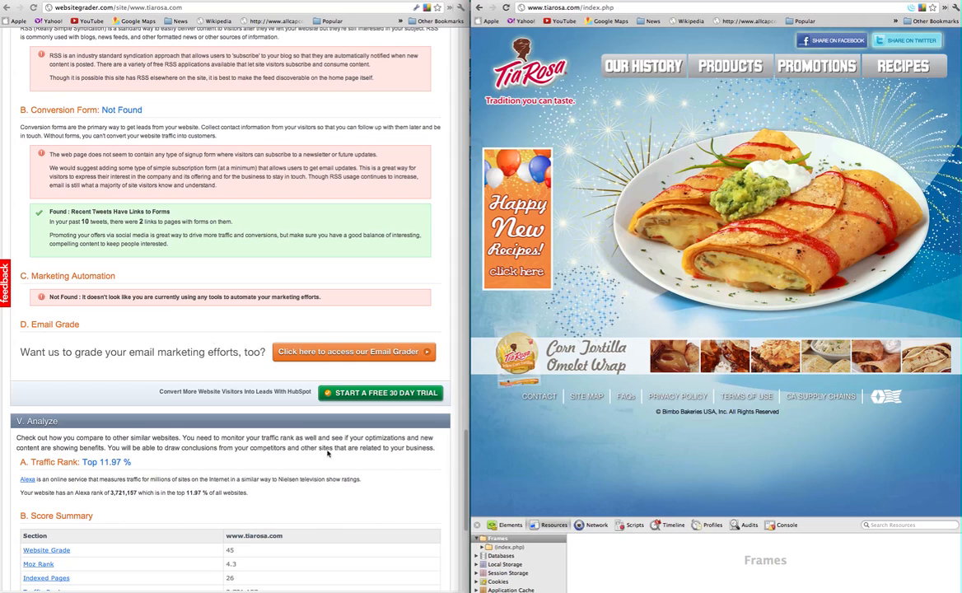
{"action": "mouse_move", "coordinate": [126, 484]}
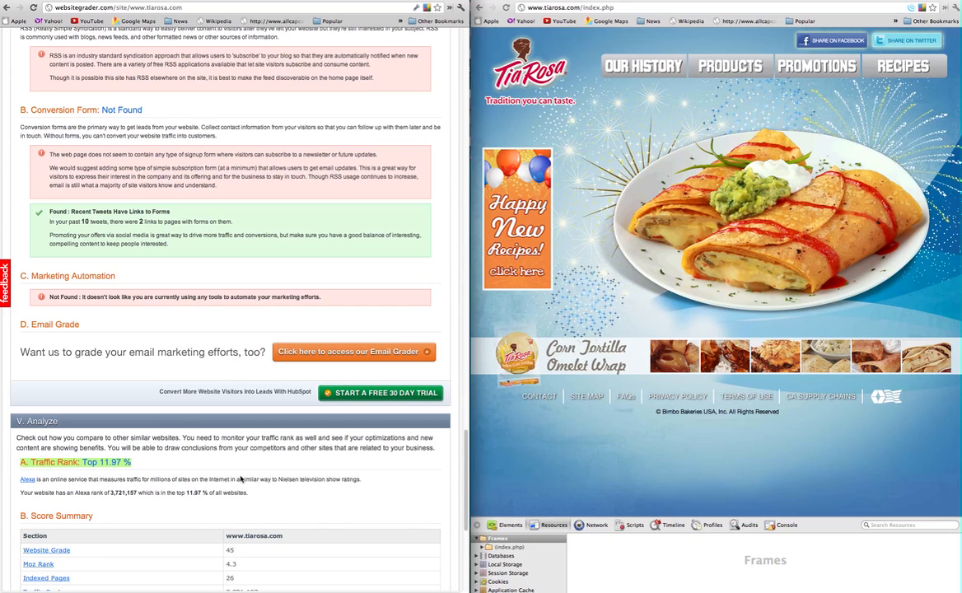
{"action": "mouse_move", "coordinate": [240, 468]}
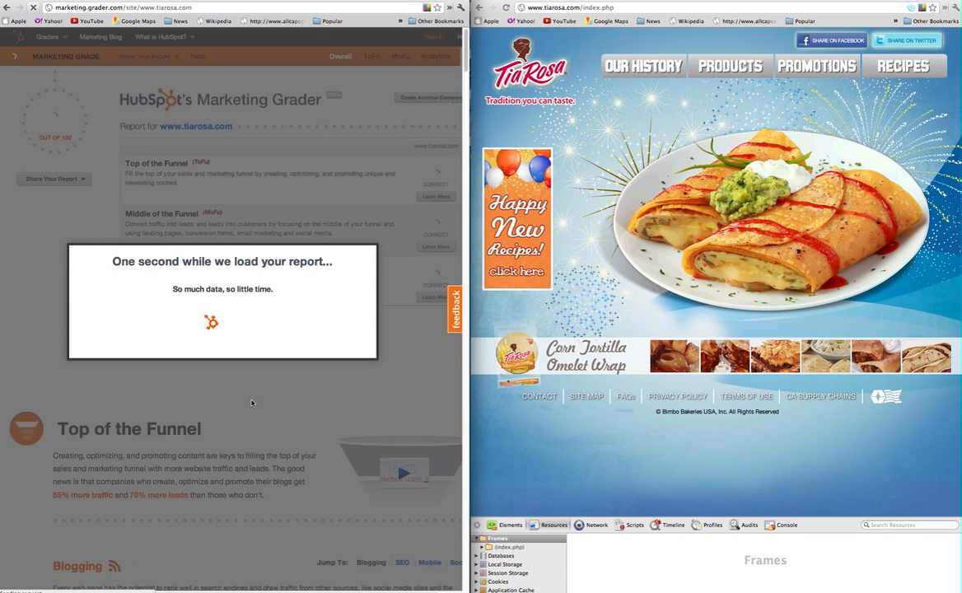
Scroll the Website Grader report back to the Analyze section after checking Marketing Grader.
{"action": "scroll", "scroll_direction": "down", "scroll_amount": 3}
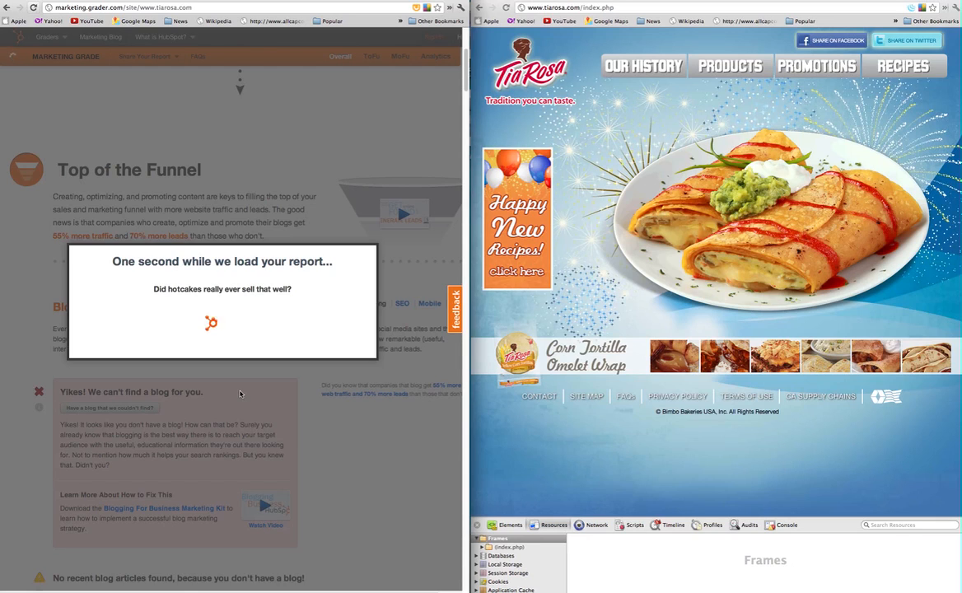
{"action": "scroll", "scroll_direction": "down", "scroll_amount": 3}
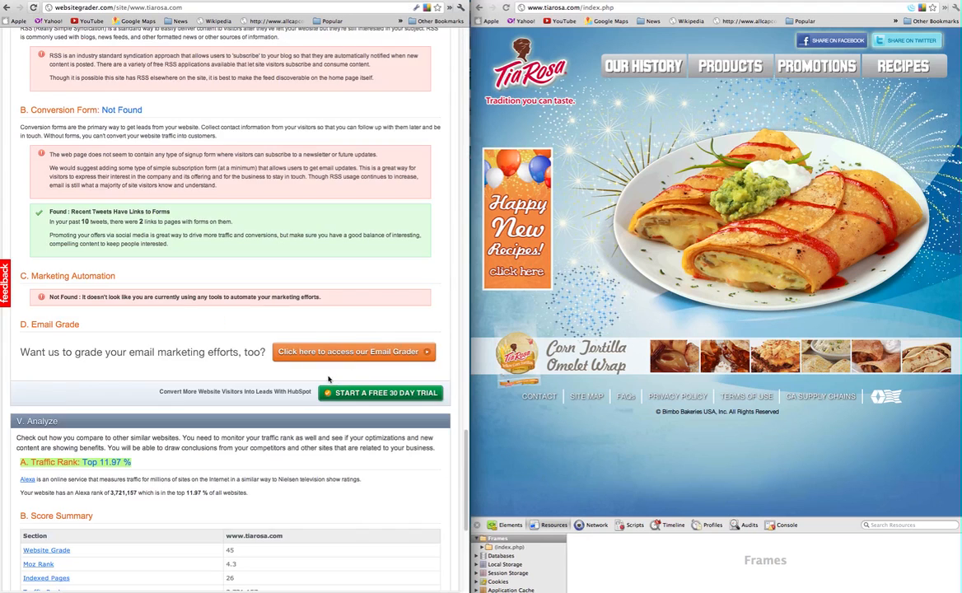
Scroll slightly to show the full Score Summary and the Website Analytics tracking-found result.
{"action": "scroll", "scroll_direction": "down", "scroll_amount": 3}
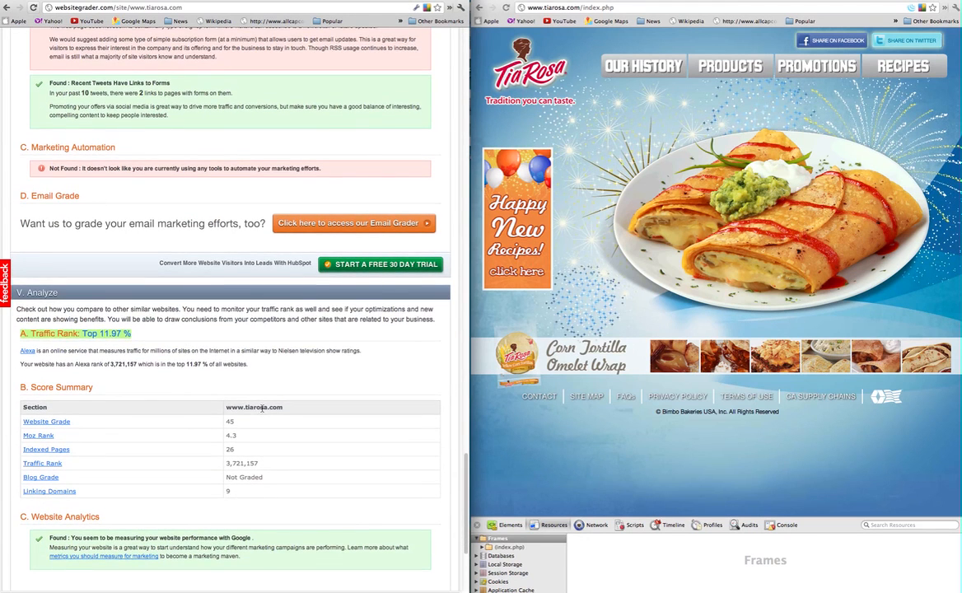
{"action": "mouse_move", "coordinate": [250, 384]}
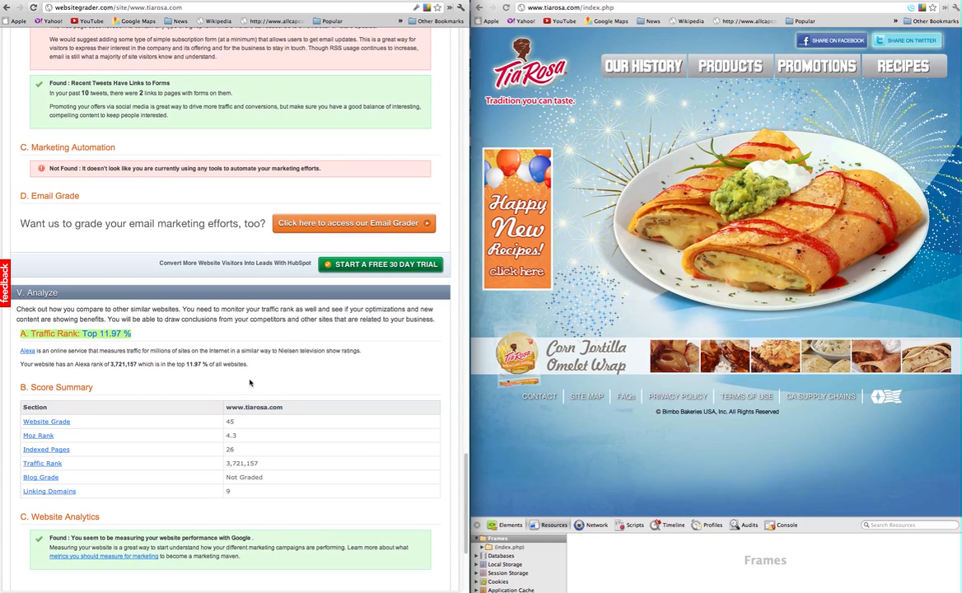
{"action": "mouse_move", "coordinate": [427, 86]}
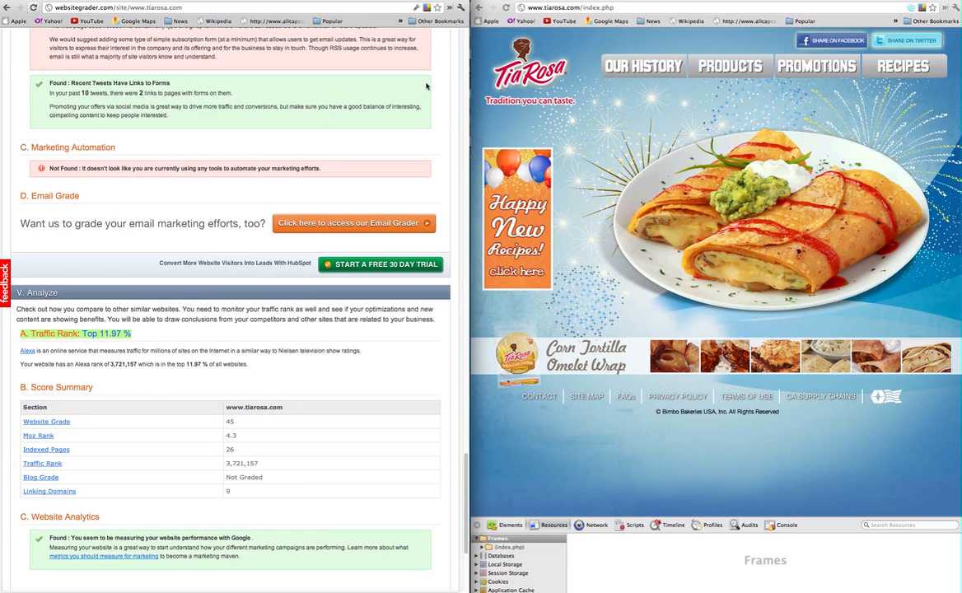